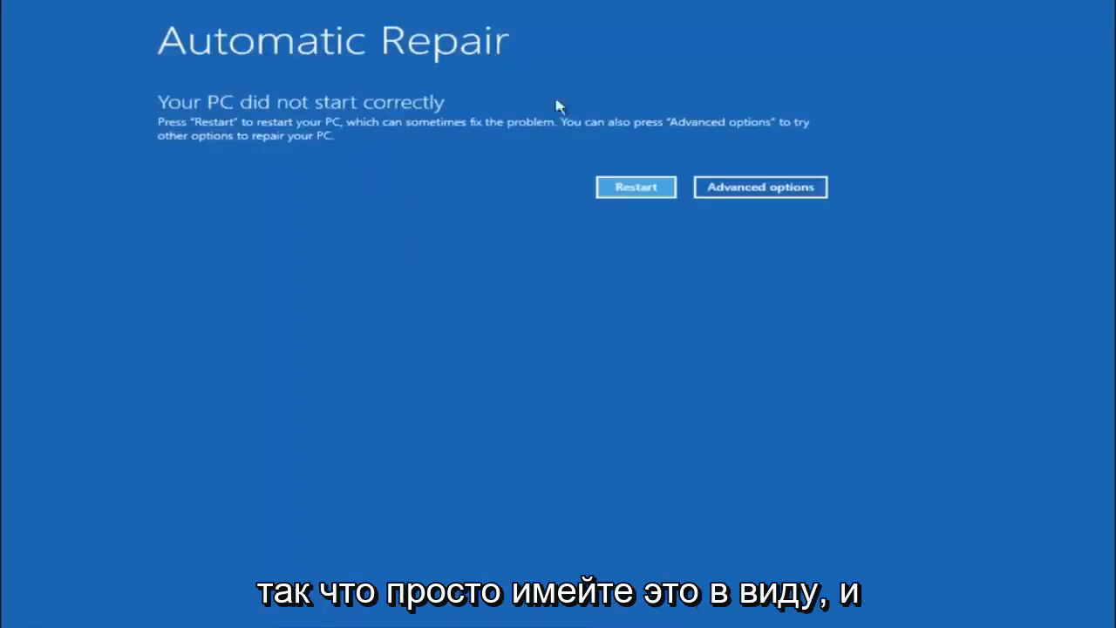
pyautogui.moveTo(692, 325)
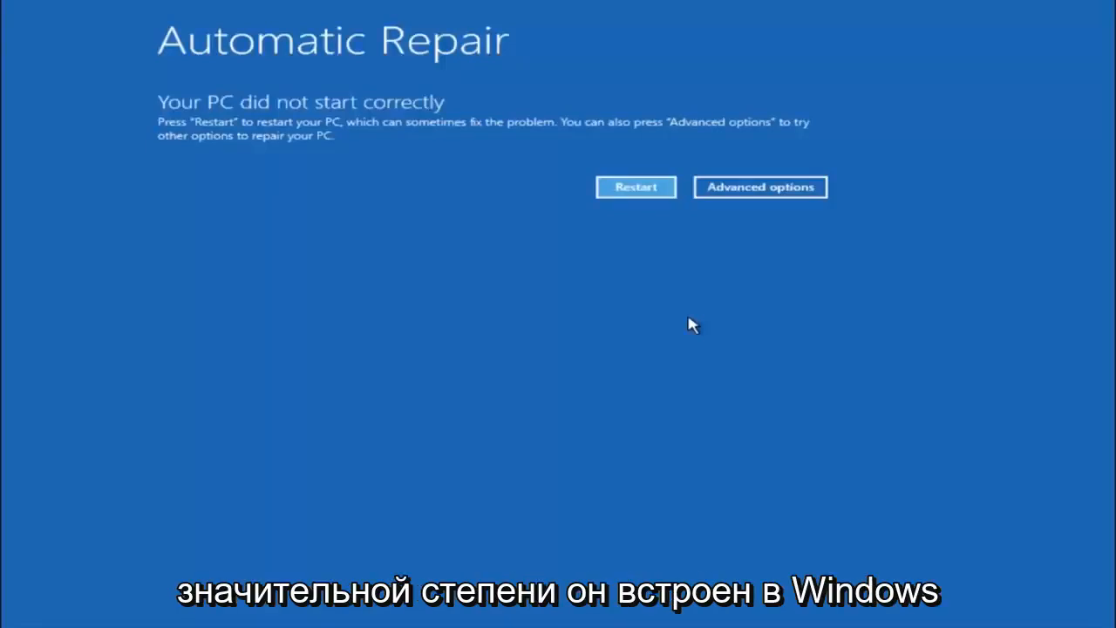
pyautogui.moveTo(28, 173)
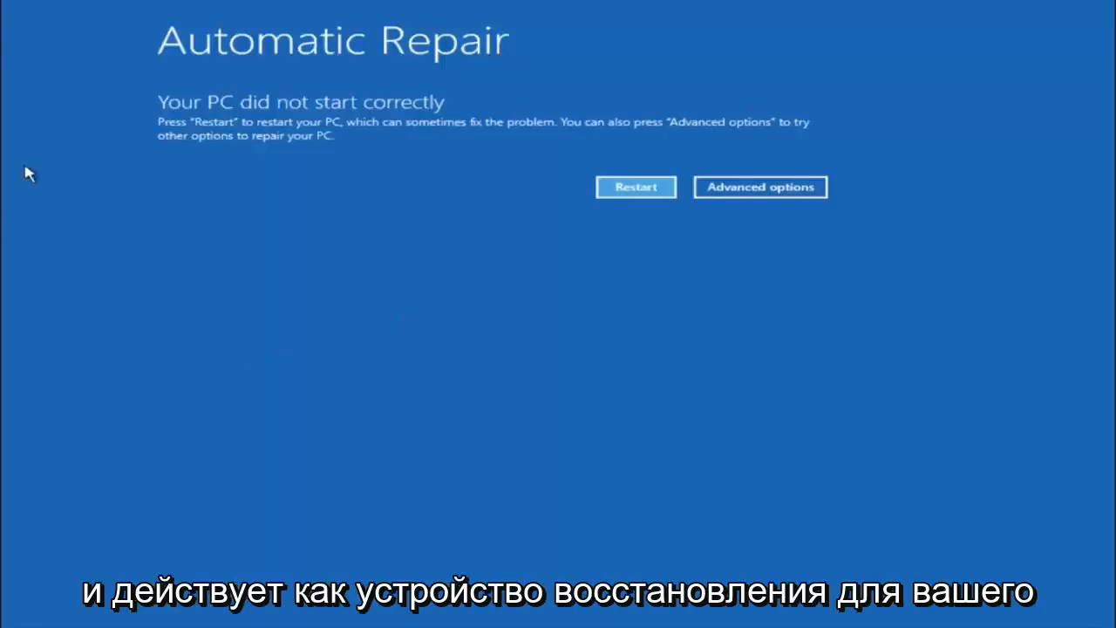
pyautogui.moveTo(223, 165)
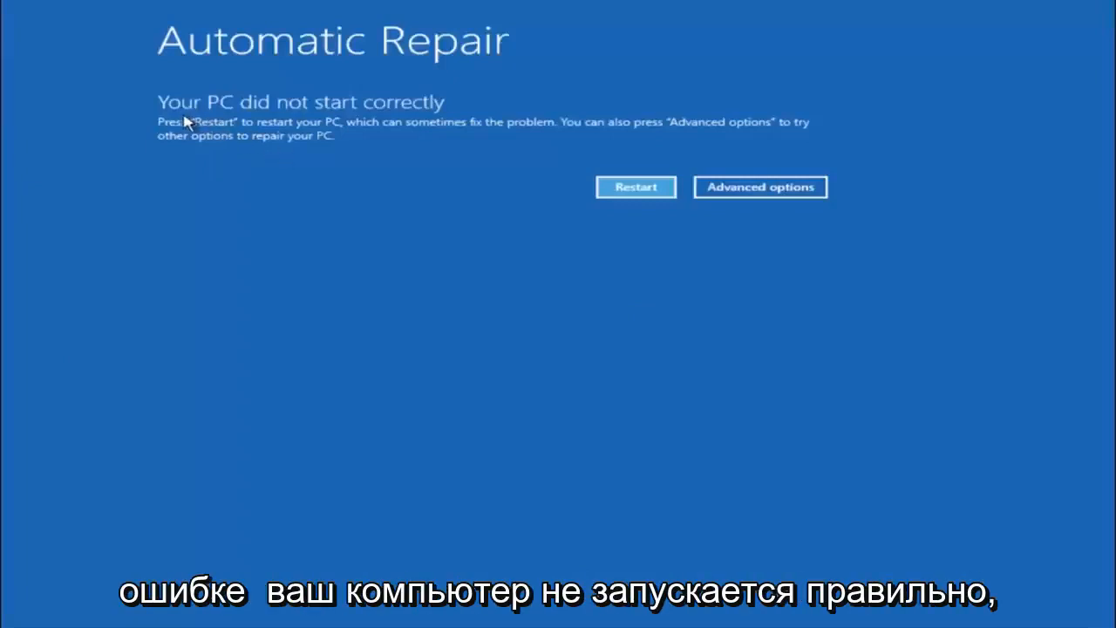
pyautogui.moveTo(380, 126)
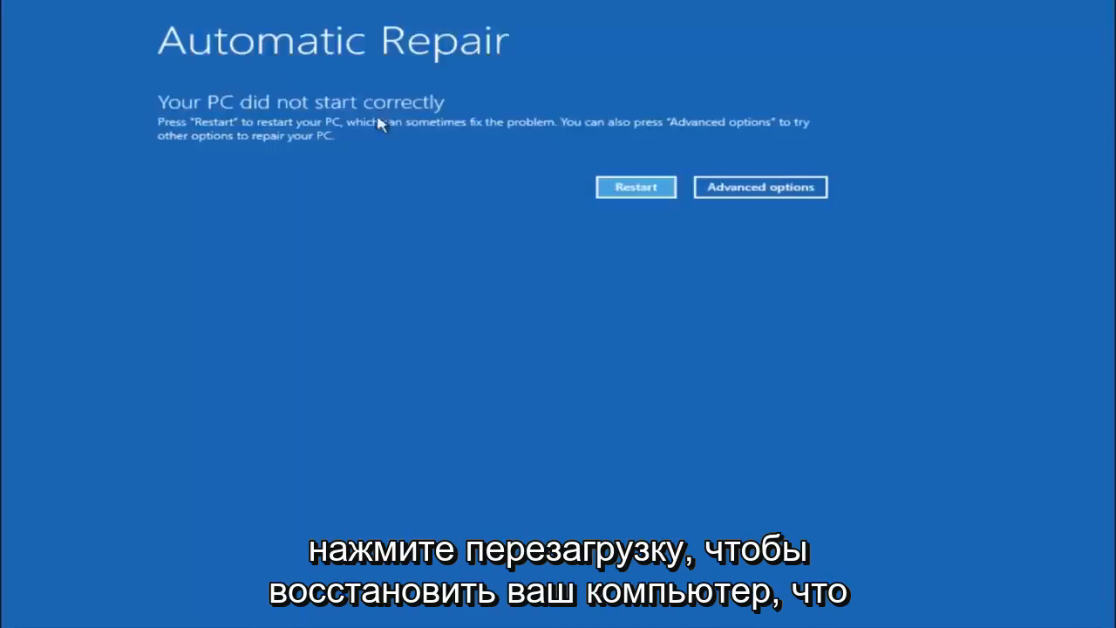
pyautogui.moveTo(427, 135)
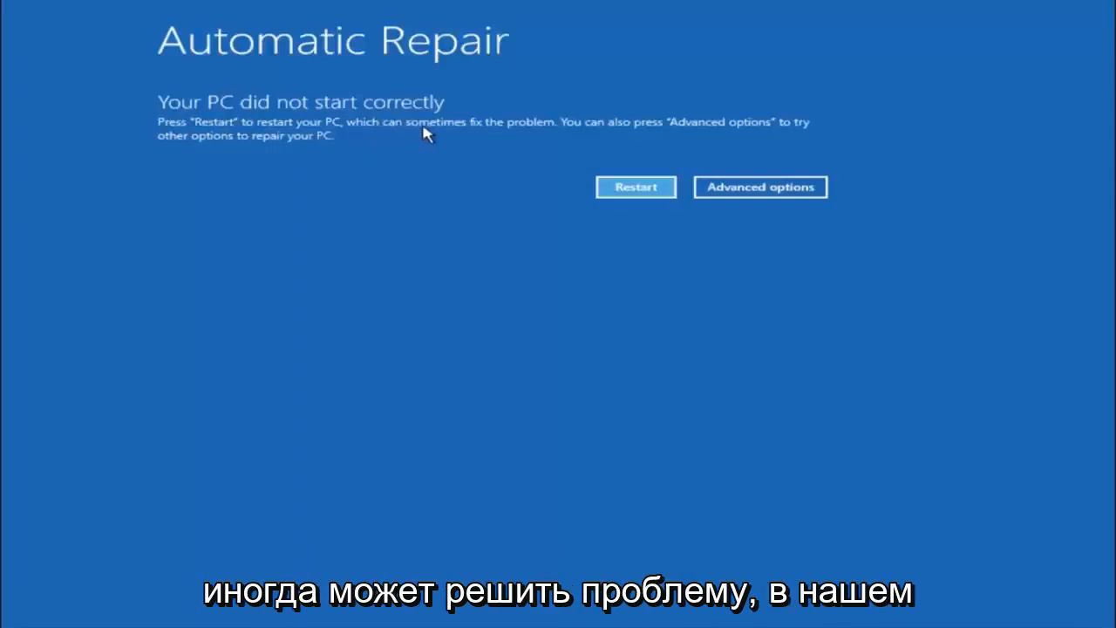
pyautogui.moveTo(530, 115)
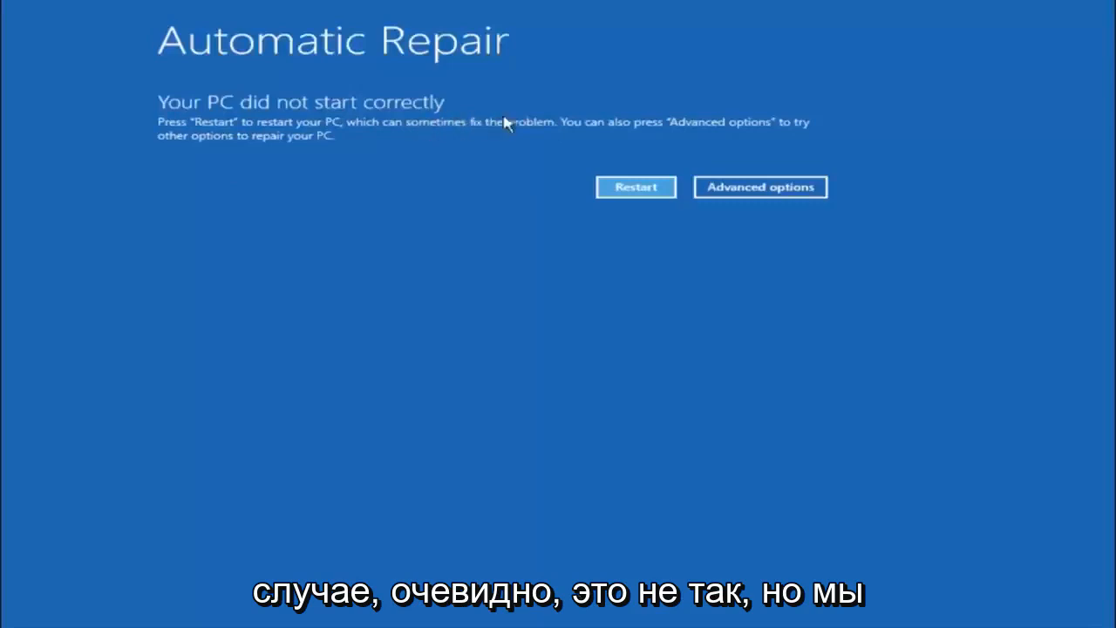
pyautogui.moveTo(568, 135)
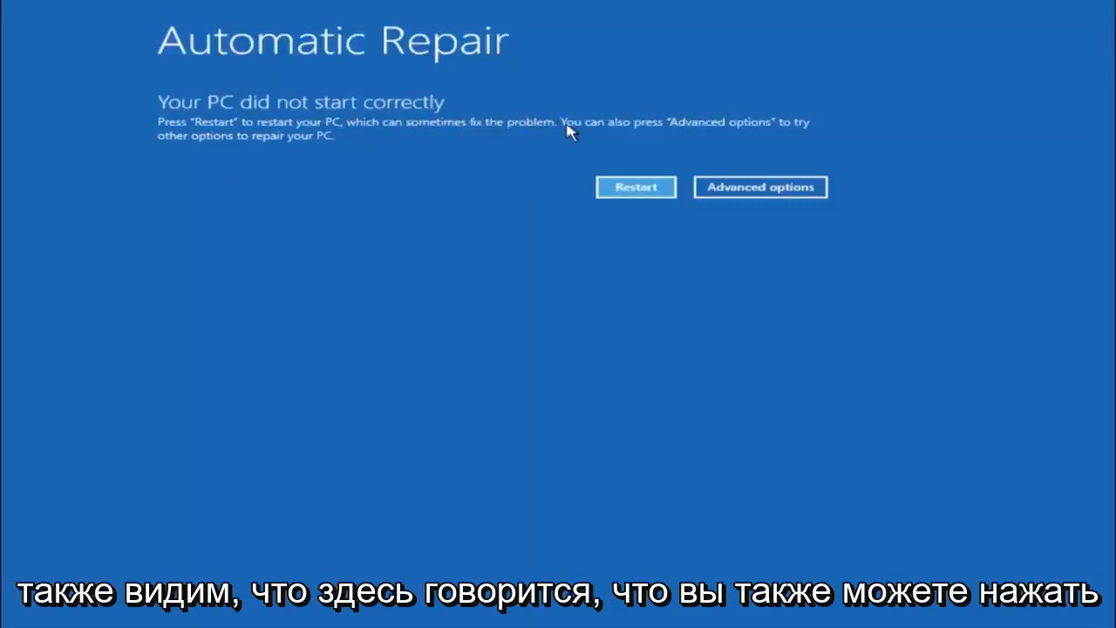
pyautogui.moveTo(714, 129)
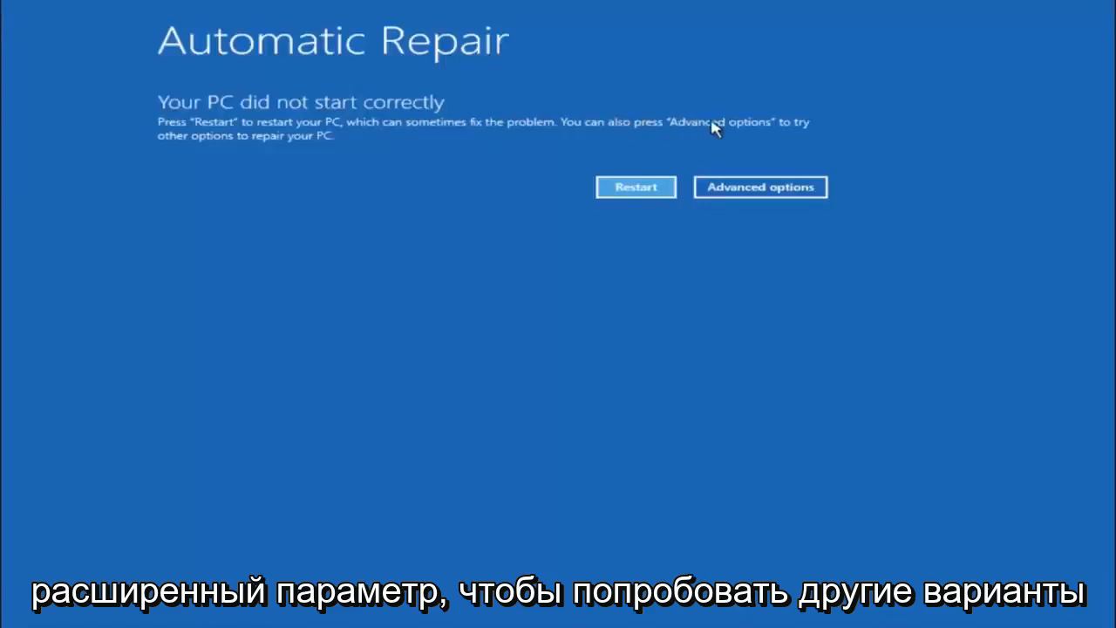
pyautogui.moveTo(359, 151)
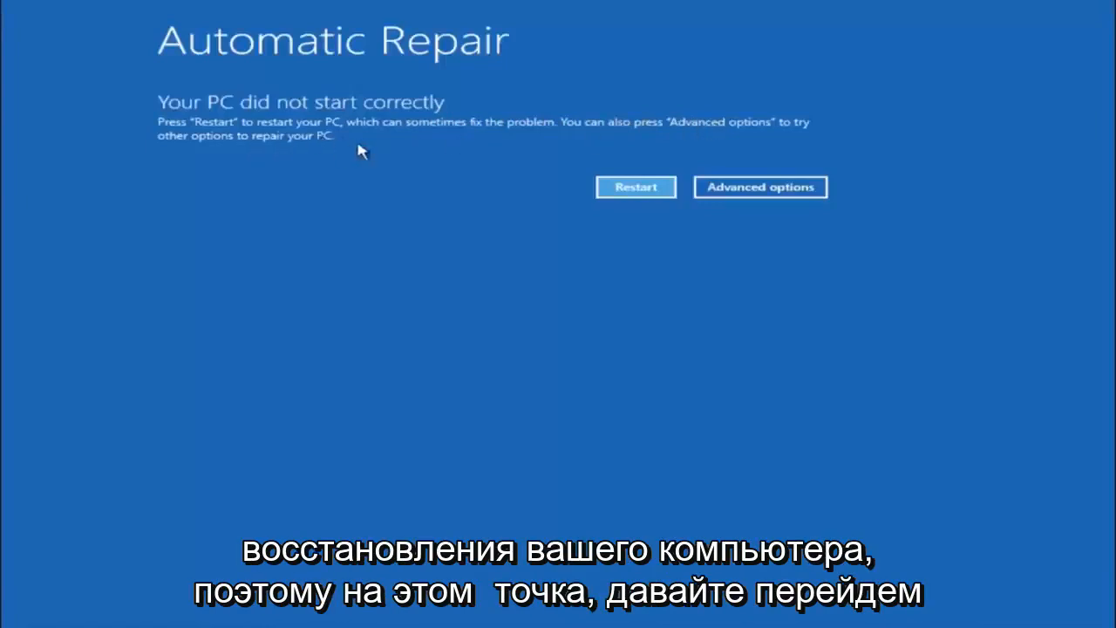
pyautogui.moveTo(762, 190)
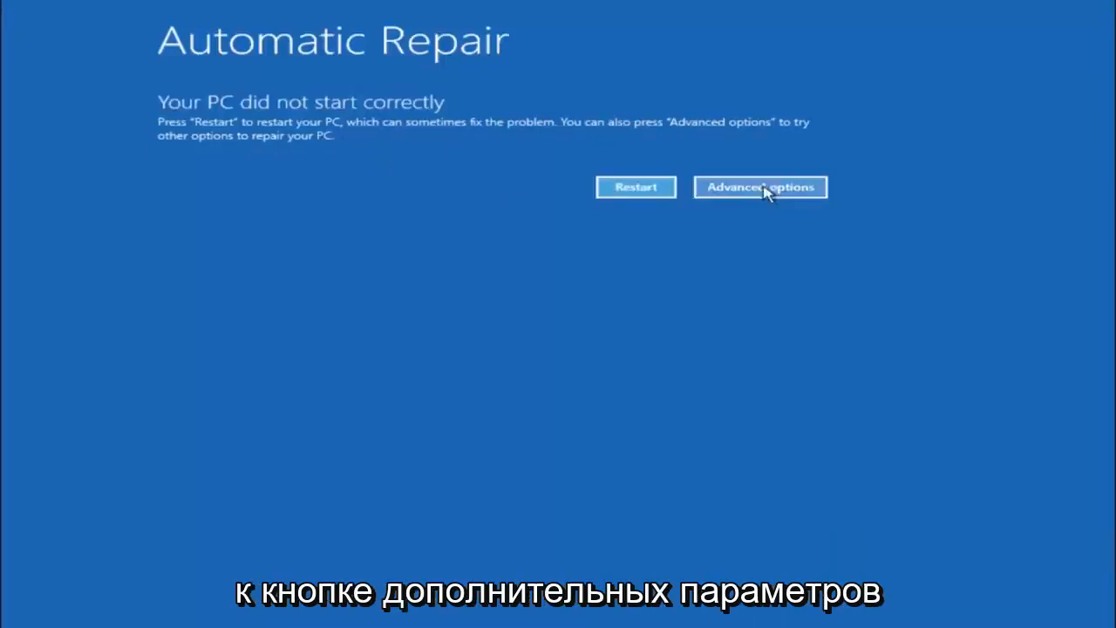
pyautogui.moveTo(737, 193)
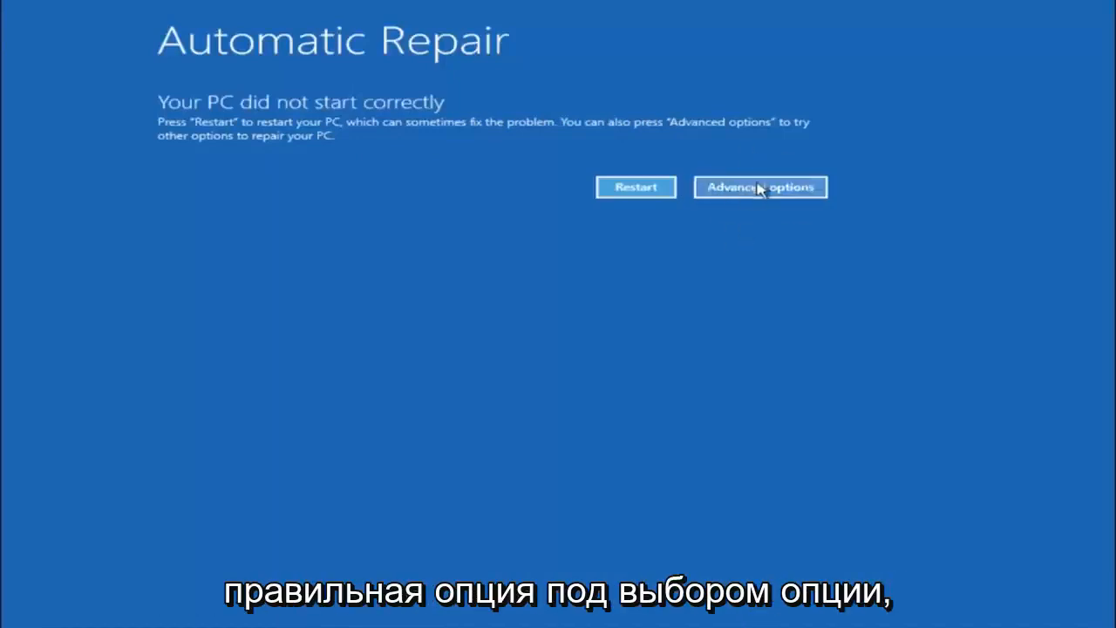
# Step: From the failed-startup notice, open Advanced options and then the Troubleshoot menu
pyautogui.click(760, 186)
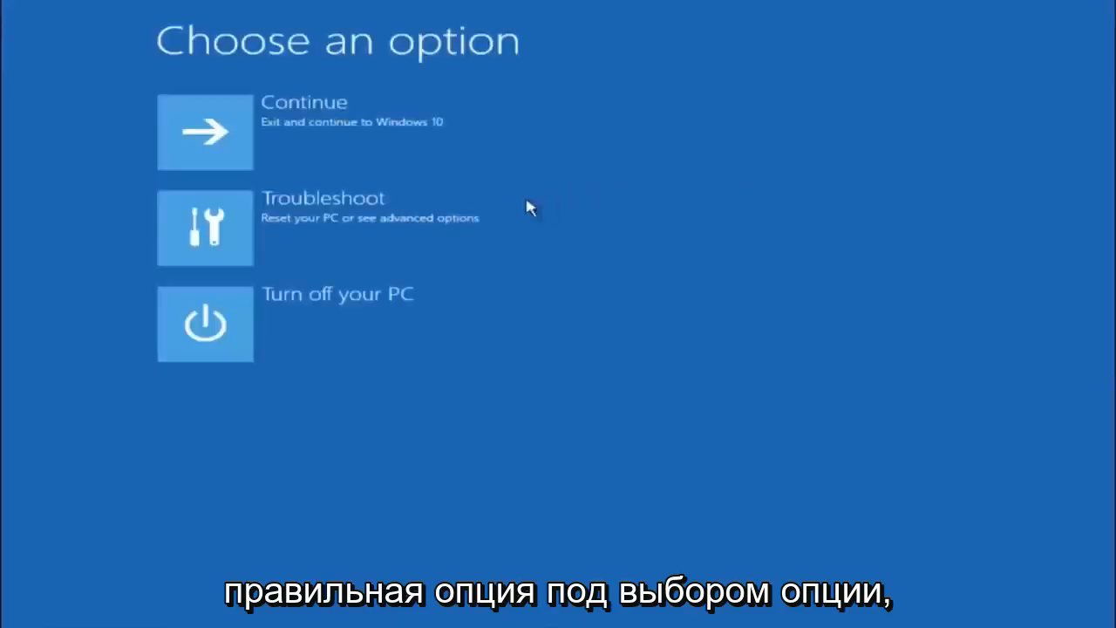
pyautogui.moveTo(263, 215)
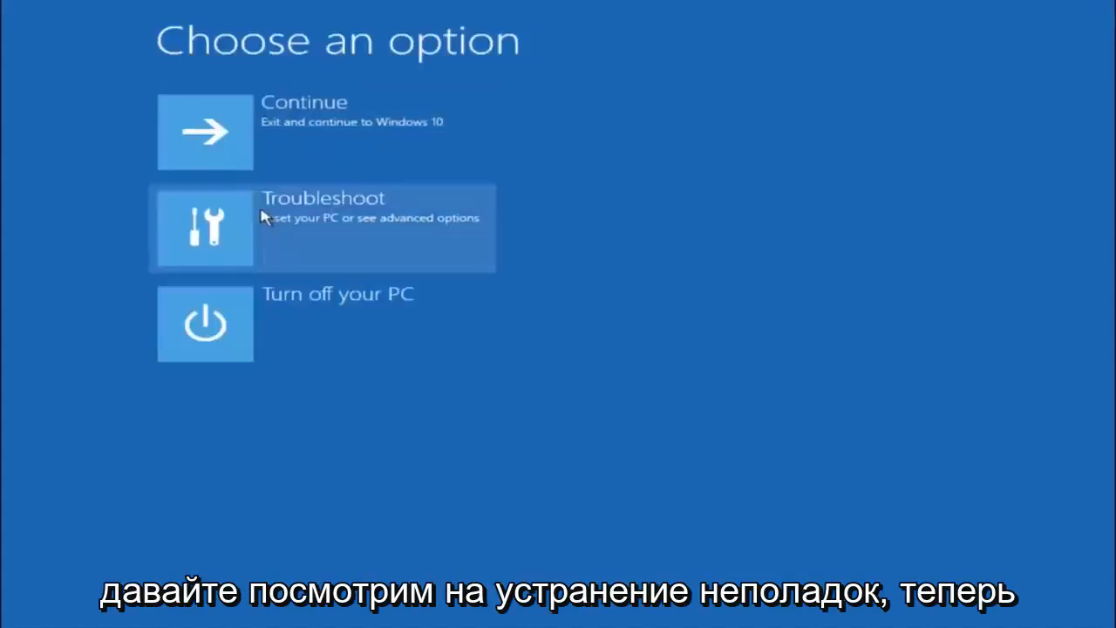
pyautogui.click(322, 227)
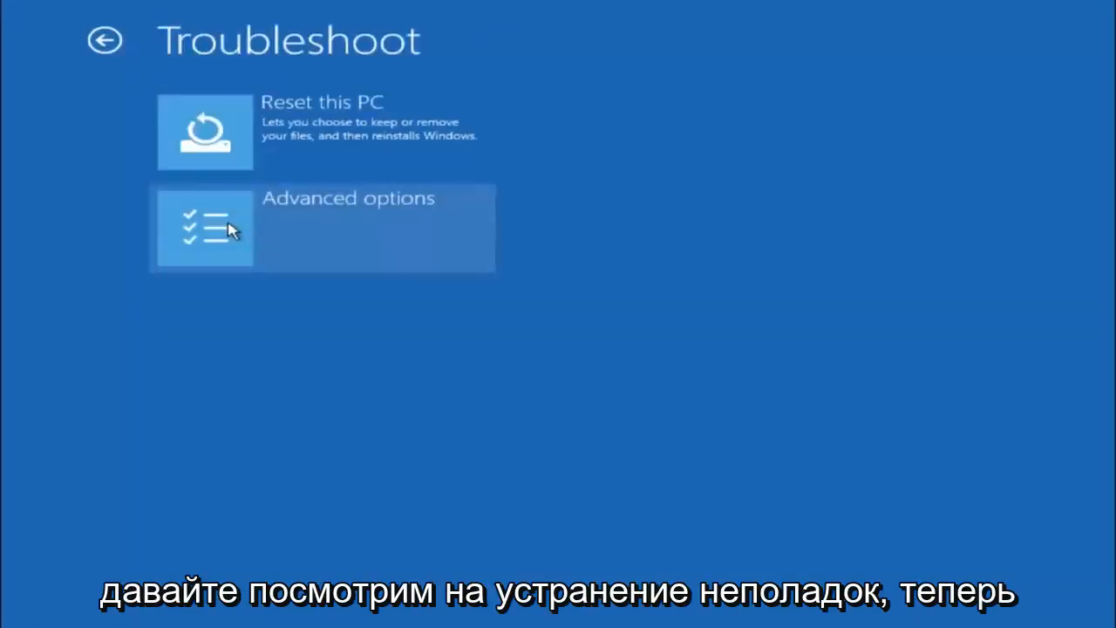
pyautogui.moveTo(216, 311)
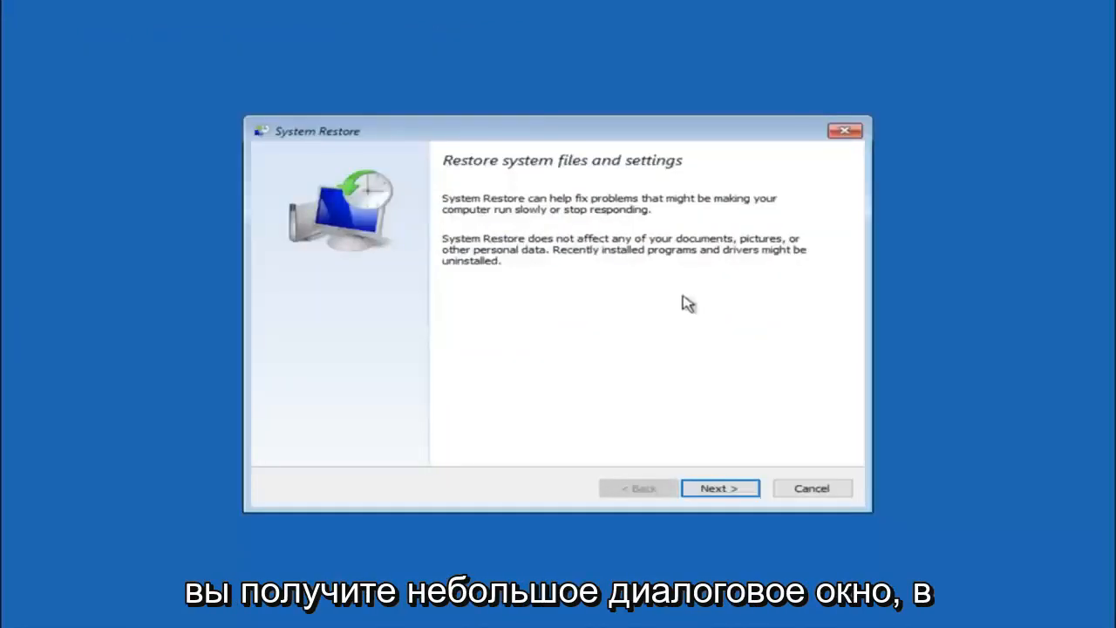
pyautogui.moveTo(586, 222)
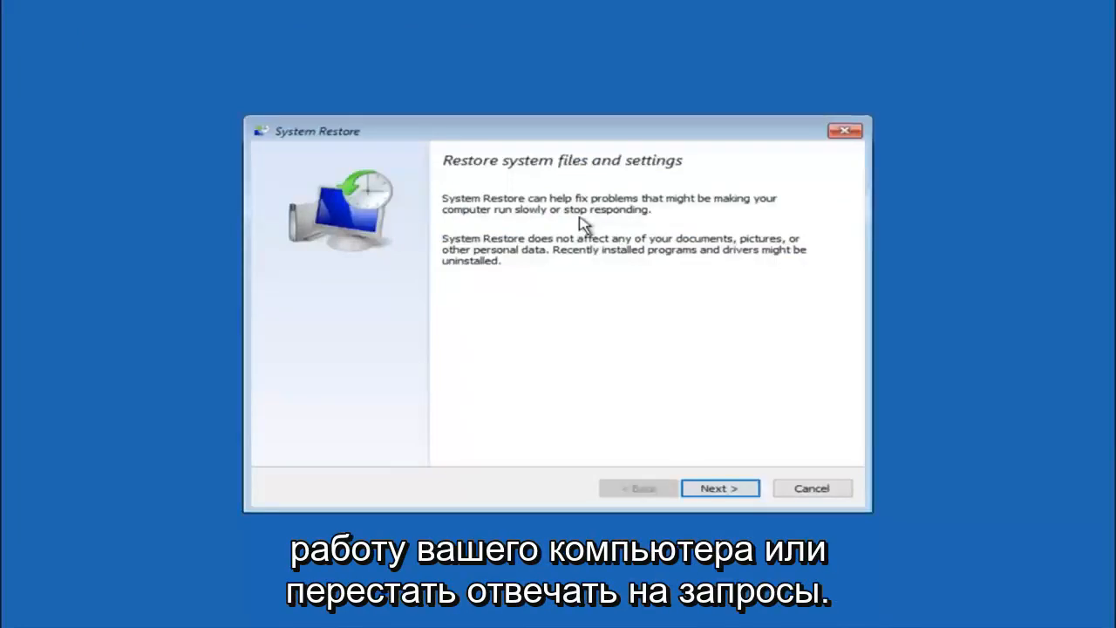
pyautogui.moveTo(533, 234)
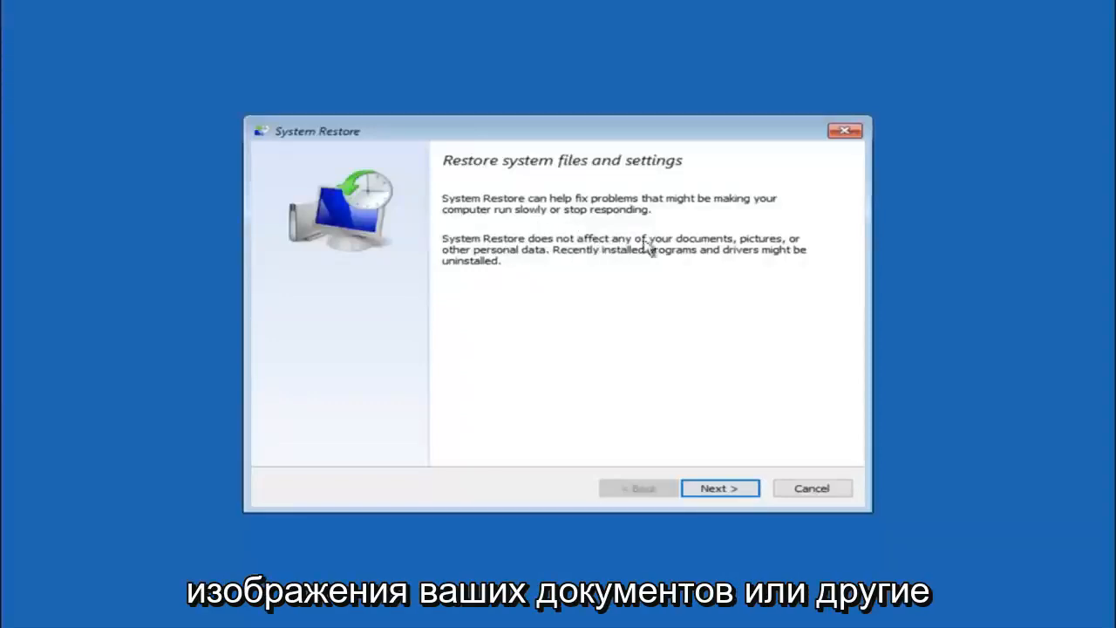
pyautogui.moveTo(565, 266)
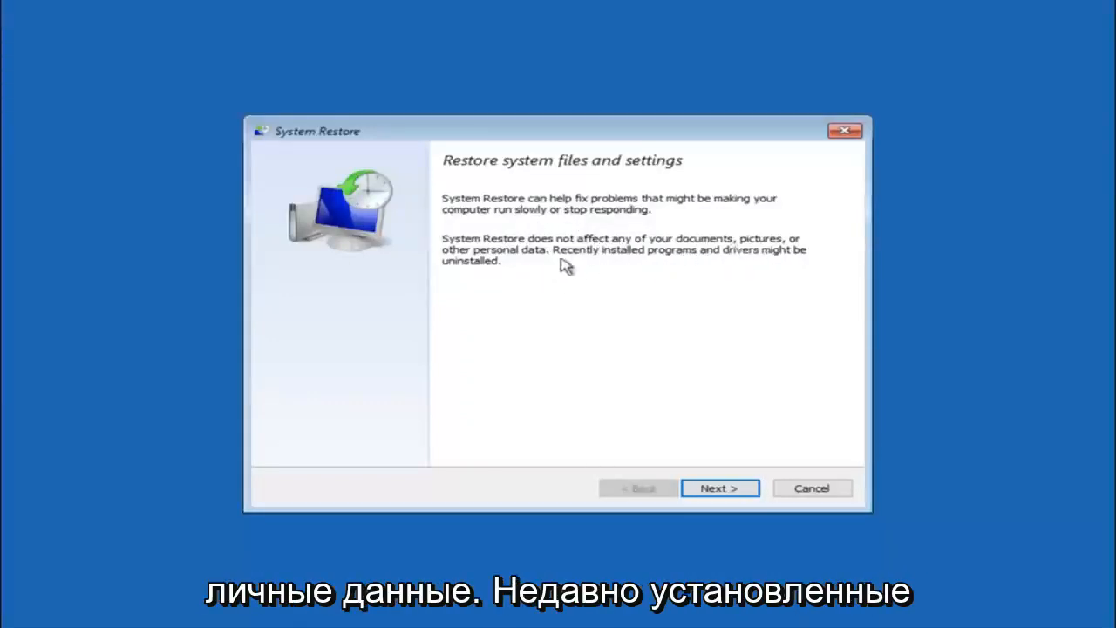
pyautogui.moveTo(676, 261)
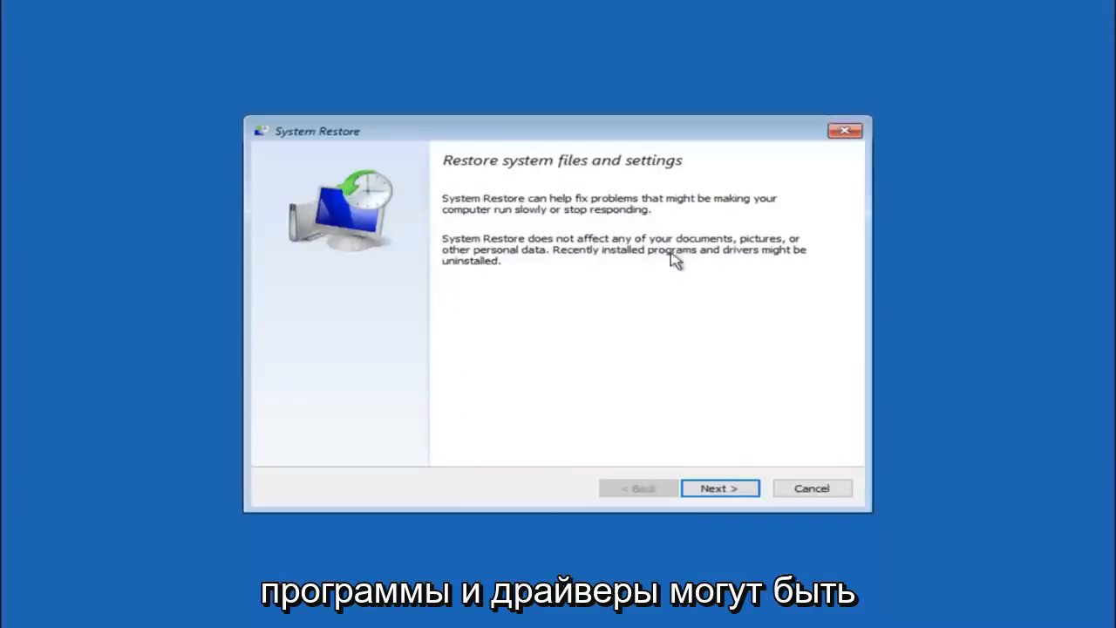
pyautogui.moveTo(477, 286)
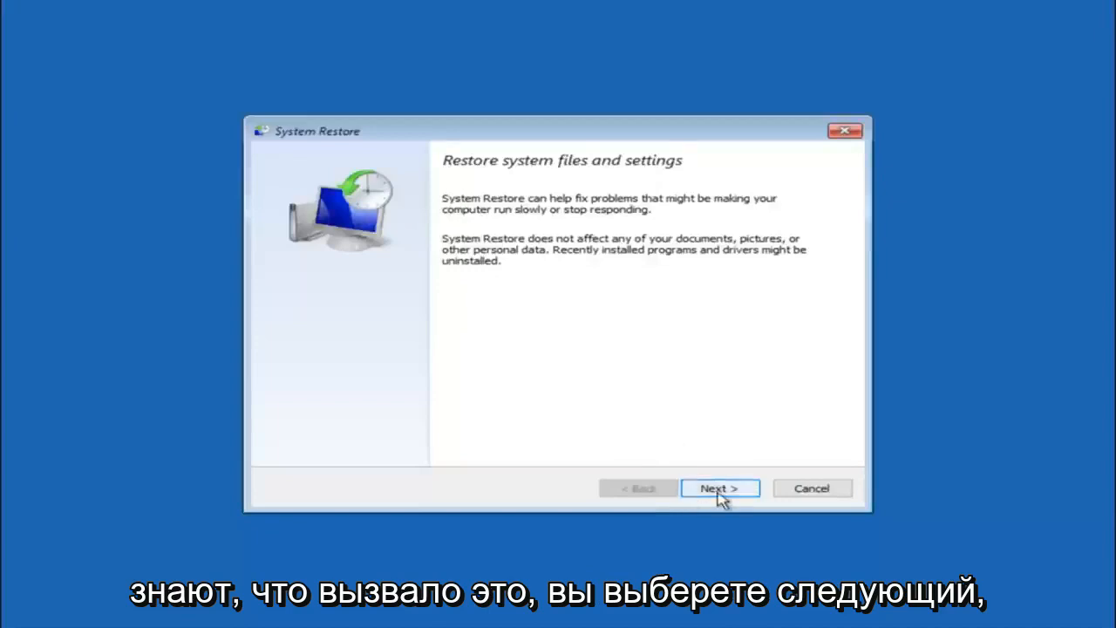
# Step: Advance to the restore point list and select the 10/5/2016 'before update' point
pyautogui.click(720, 487)
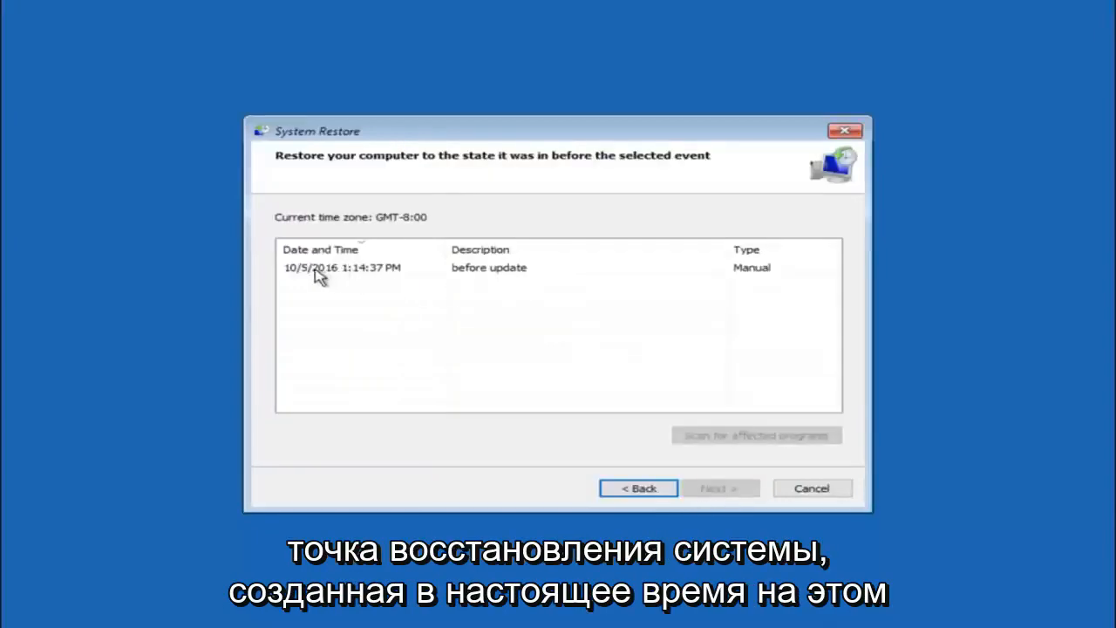
pyautogui.click(342, 267)
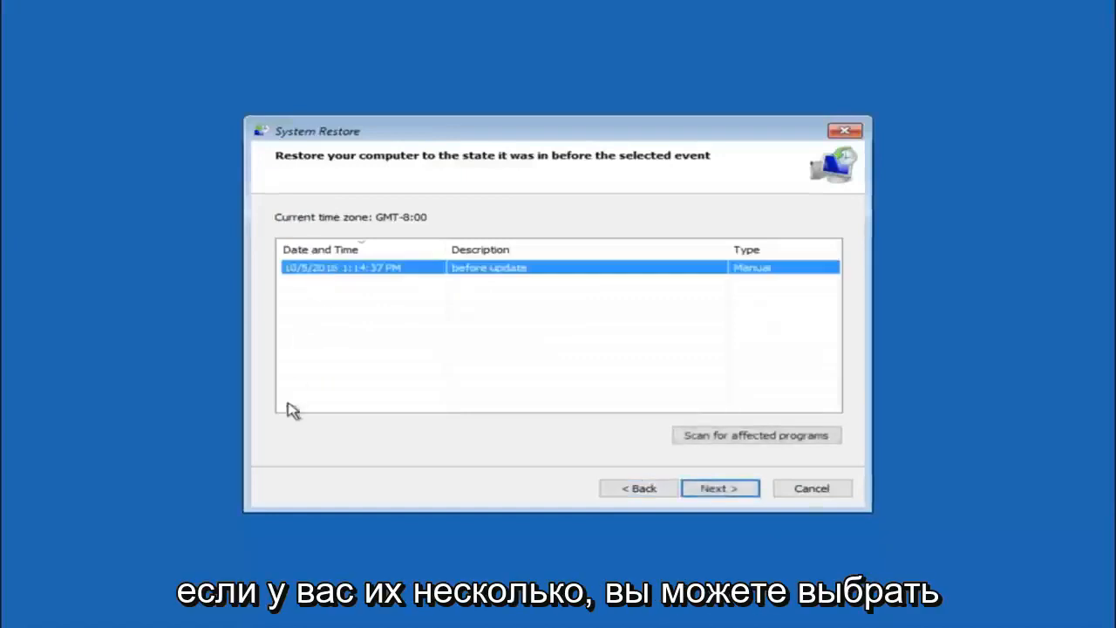
pyautogui.moveTo(277, 402)
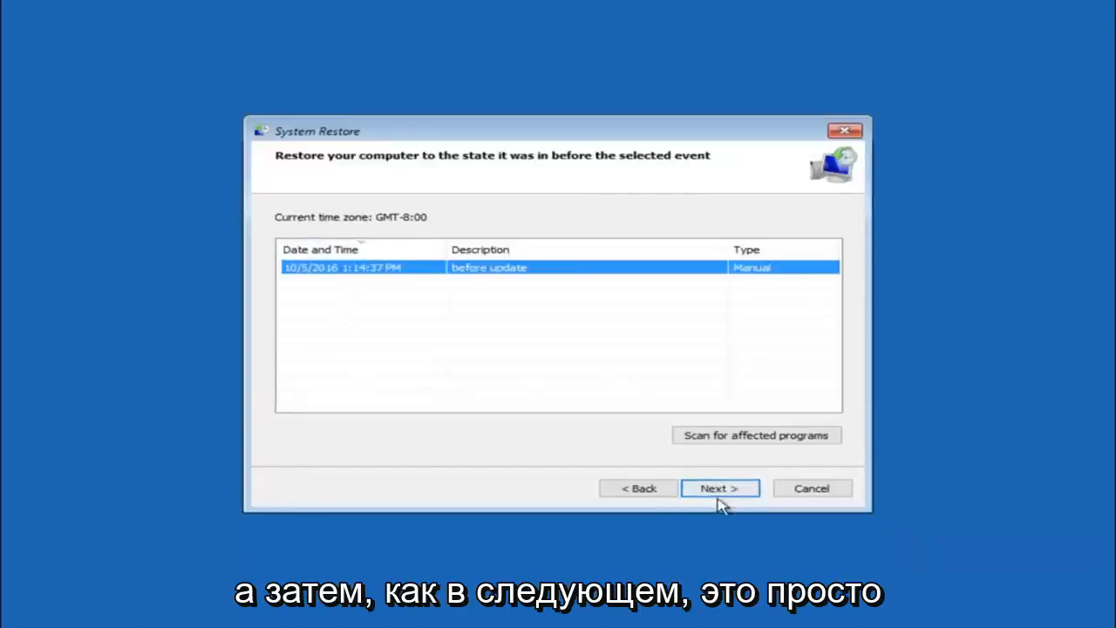
# Step: Confirm the 10/5/2016 restore point for Local Disk (C:) with Finish
pyautogui.click(720, 487)
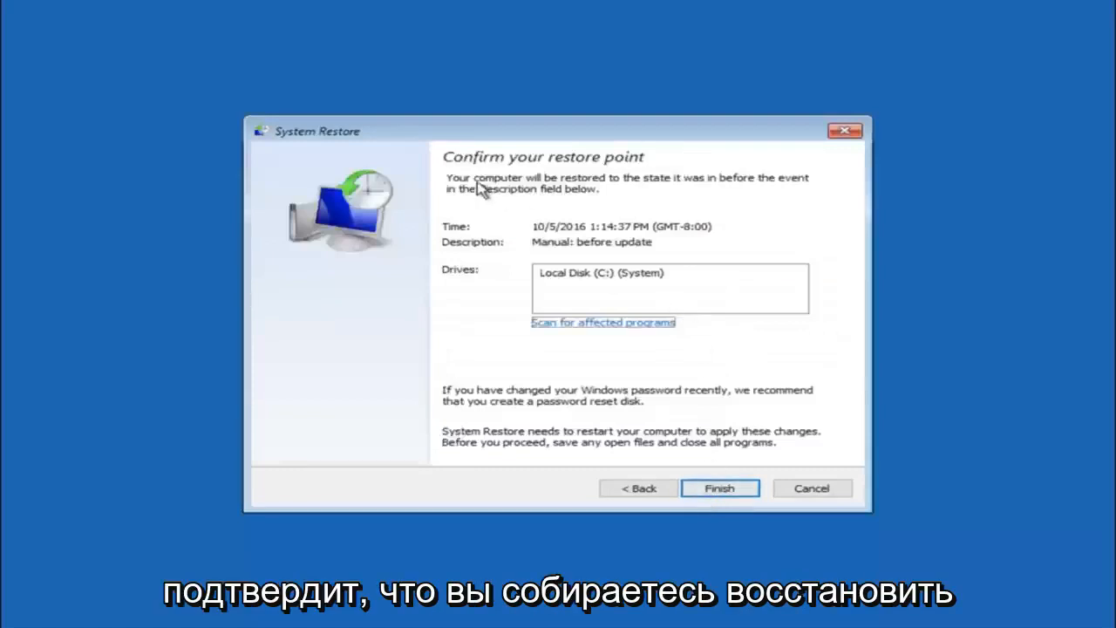
pyautogui.moveTo(696, 233)
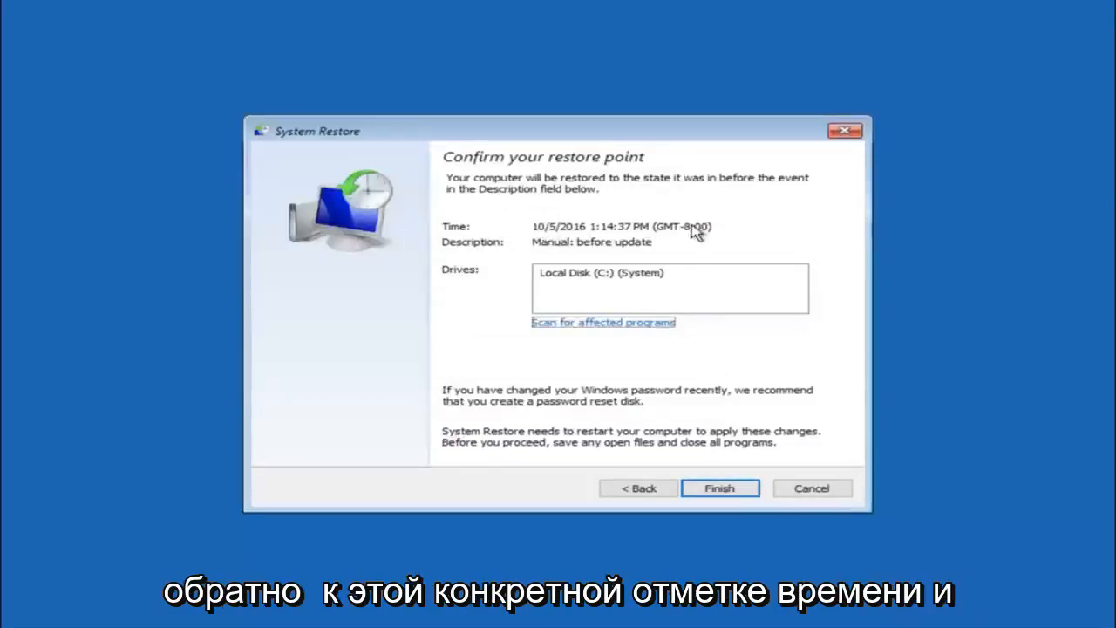
pyautogui.moveTo(565, 289)
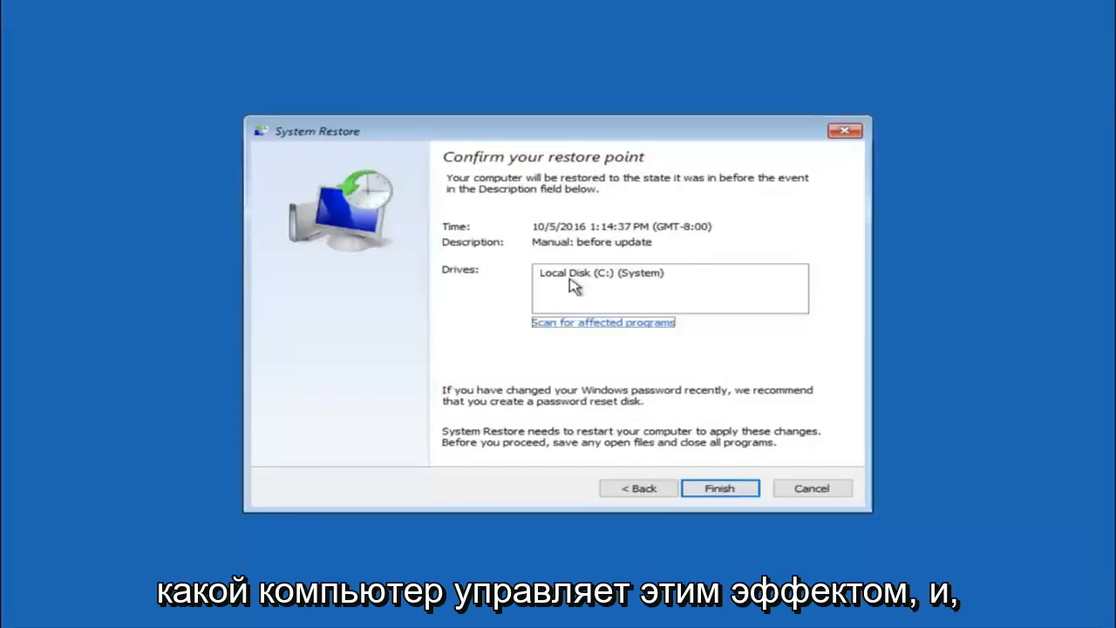
pyautogui.moveTo(407, 383)
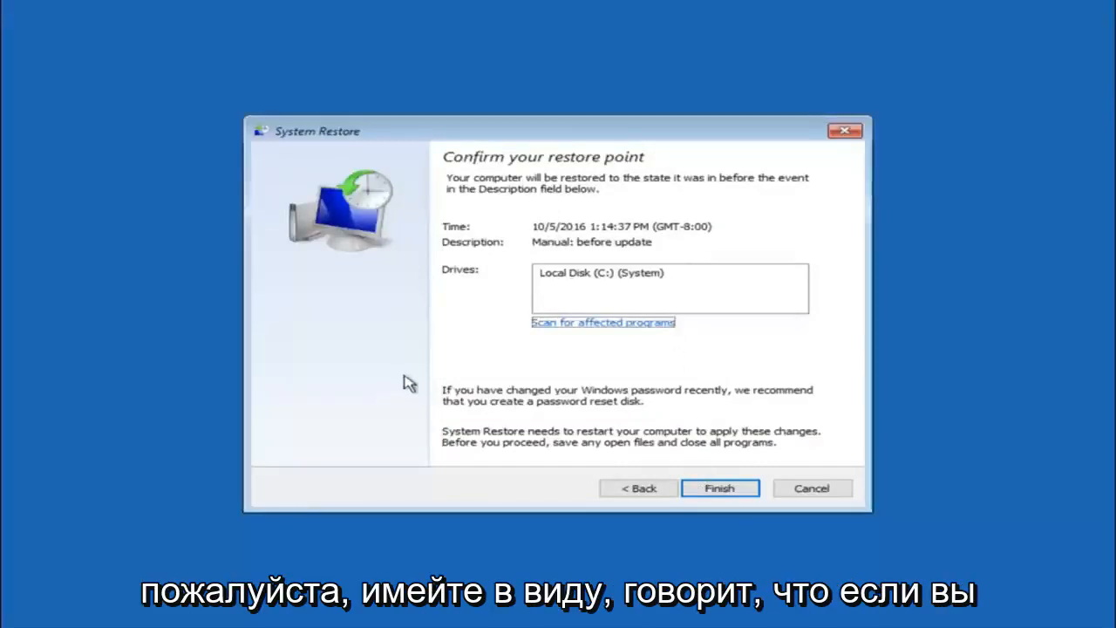
pyautogui.moveTo(648, 399)
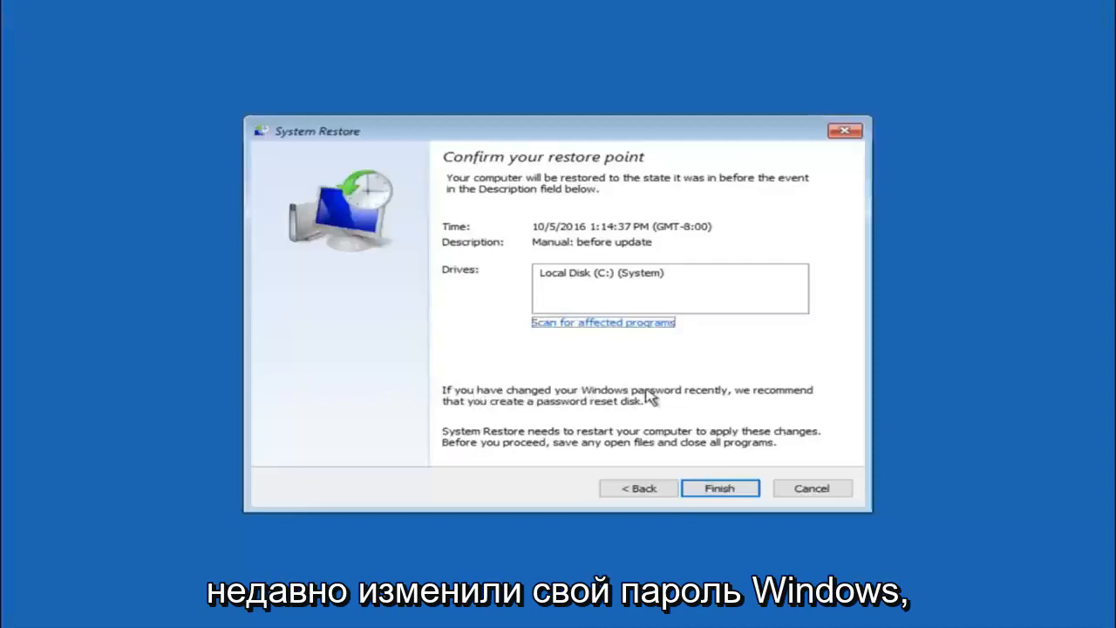
pyautogui.moveTo(497, 414)
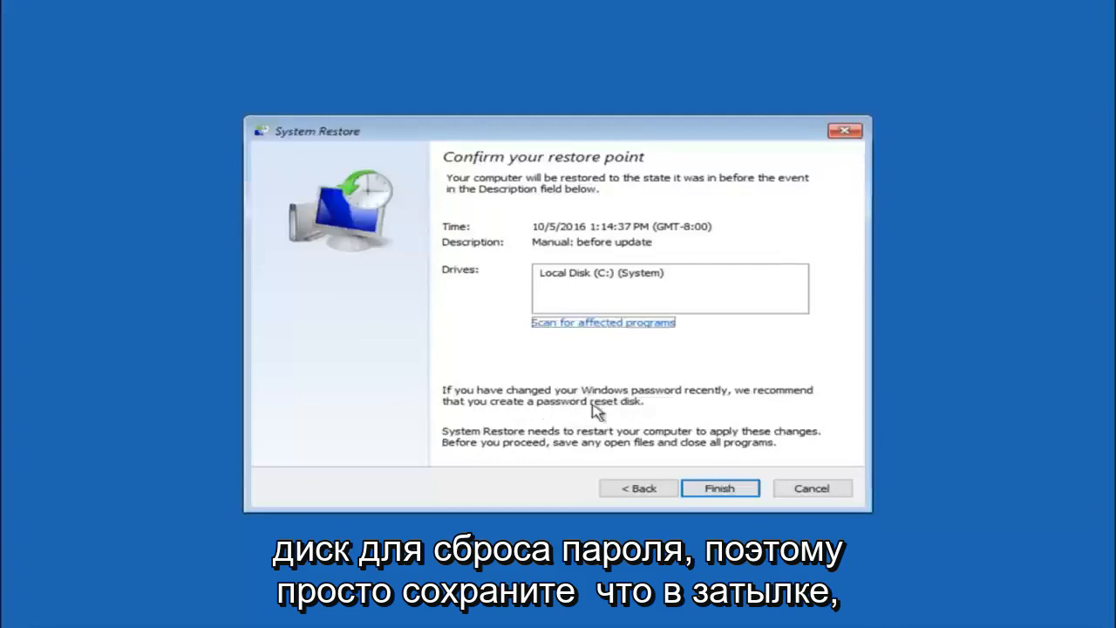
pyautogui.moveTo(634, 379)
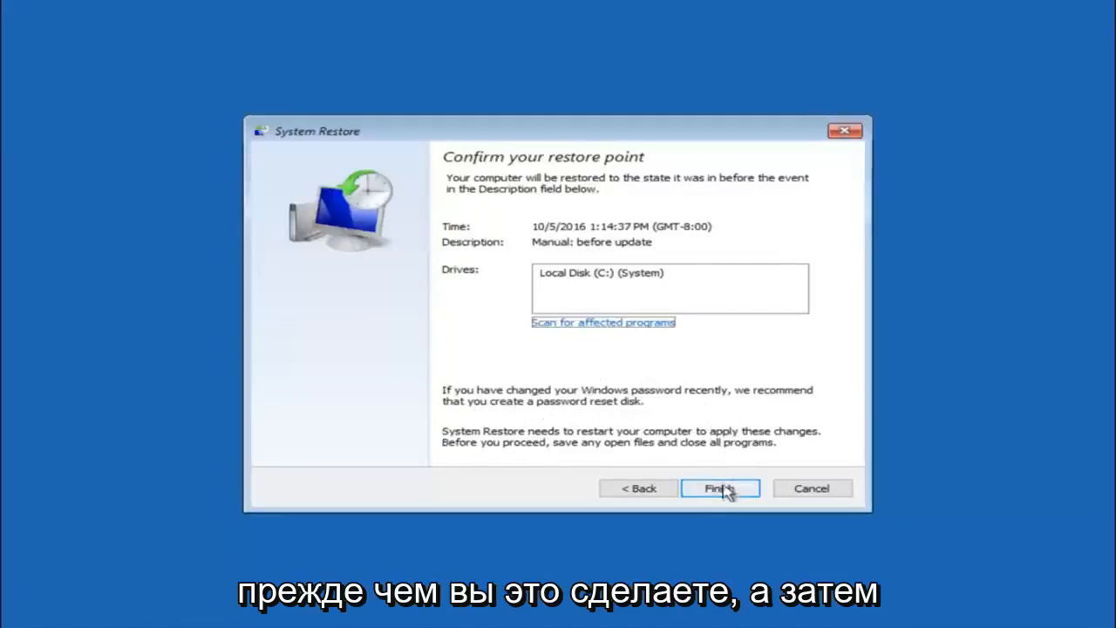
pyautogui.click(720, 488)
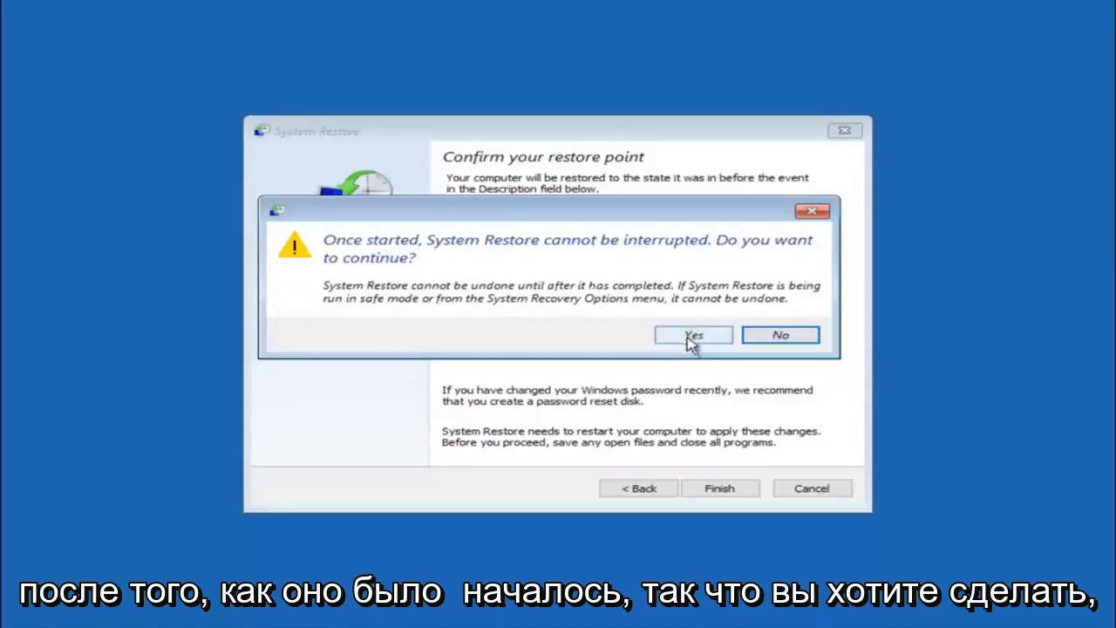
# Step: Accept the warning so System Restore rolls back to 10/5/2016 1:14:37 PM
pyautogui.click(693, 334)
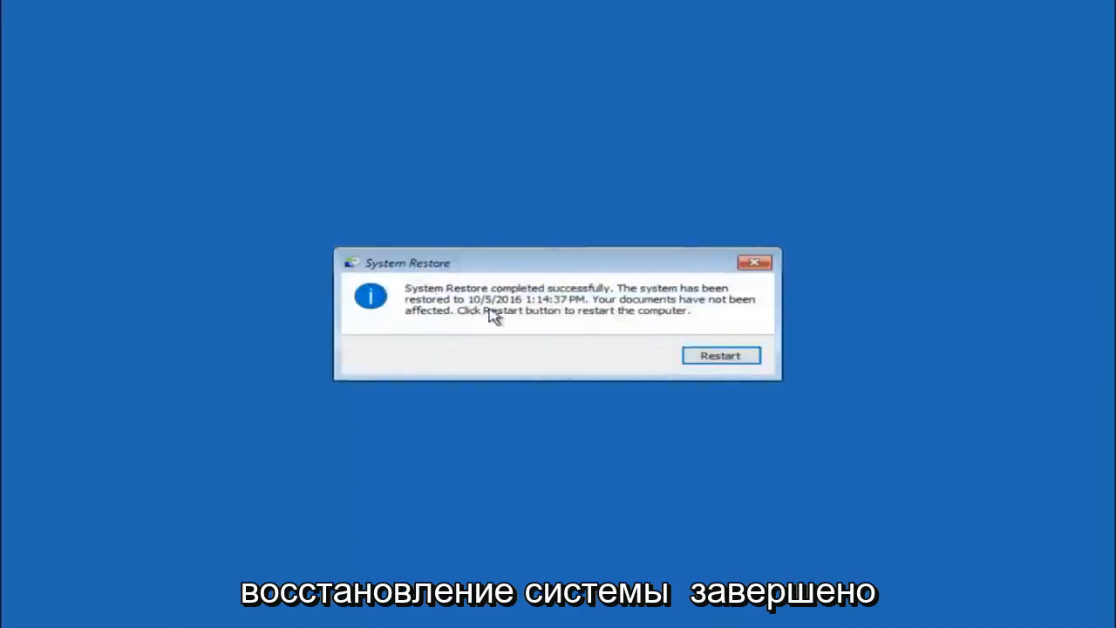
pyautogui.moveTo(643, 307)
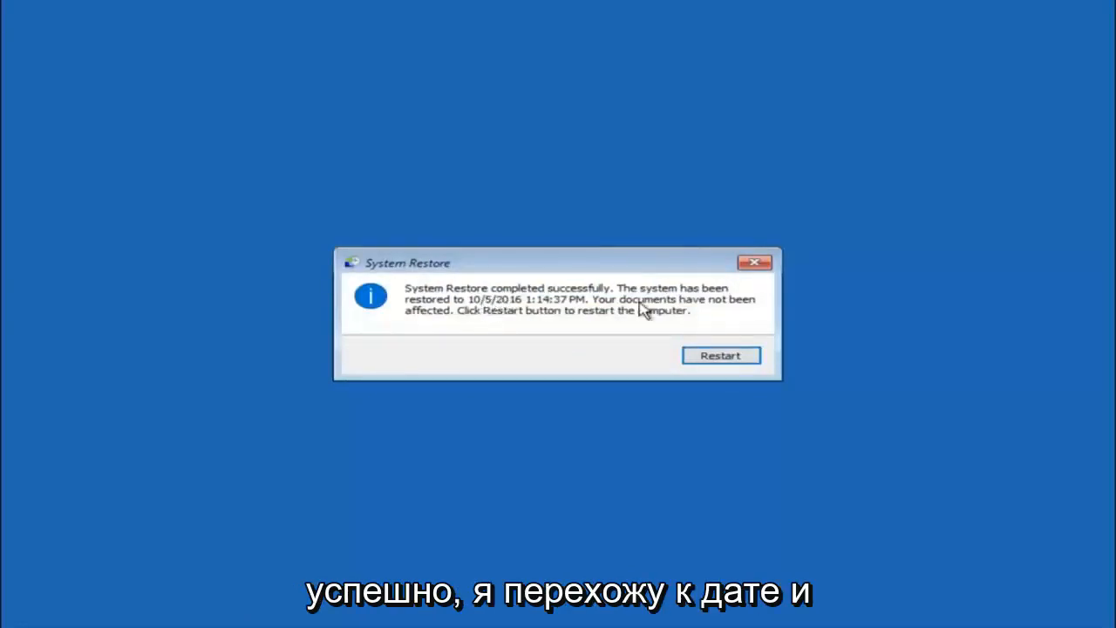
pyautogui.moveTo(551, 317)
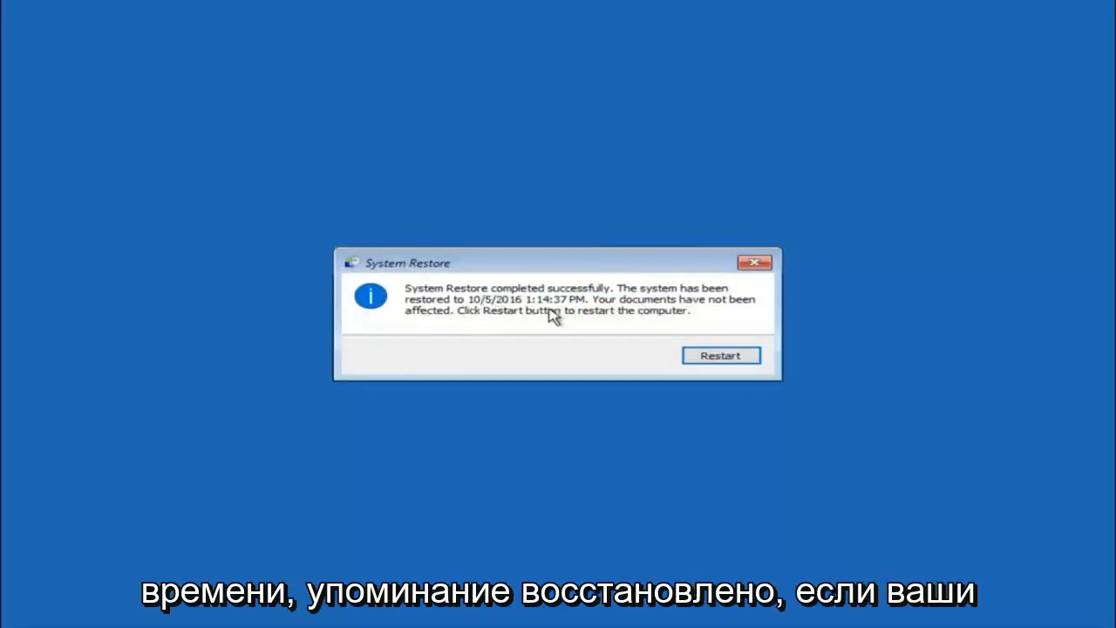
pyautogui.moveTo(649, 307)
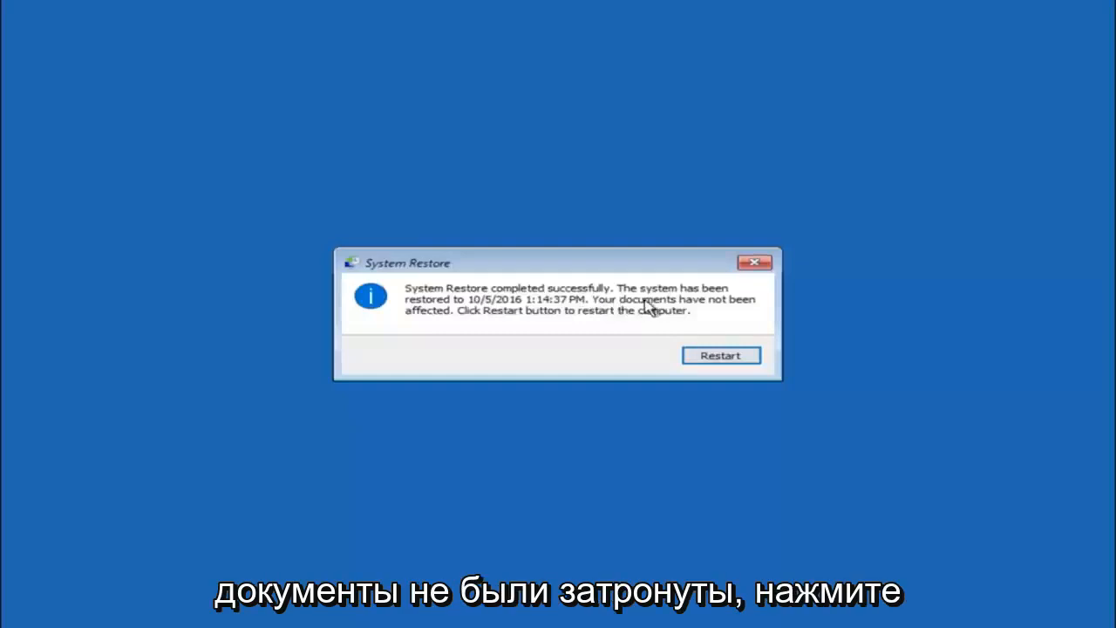
pyautogui.moveTo(651, 354)
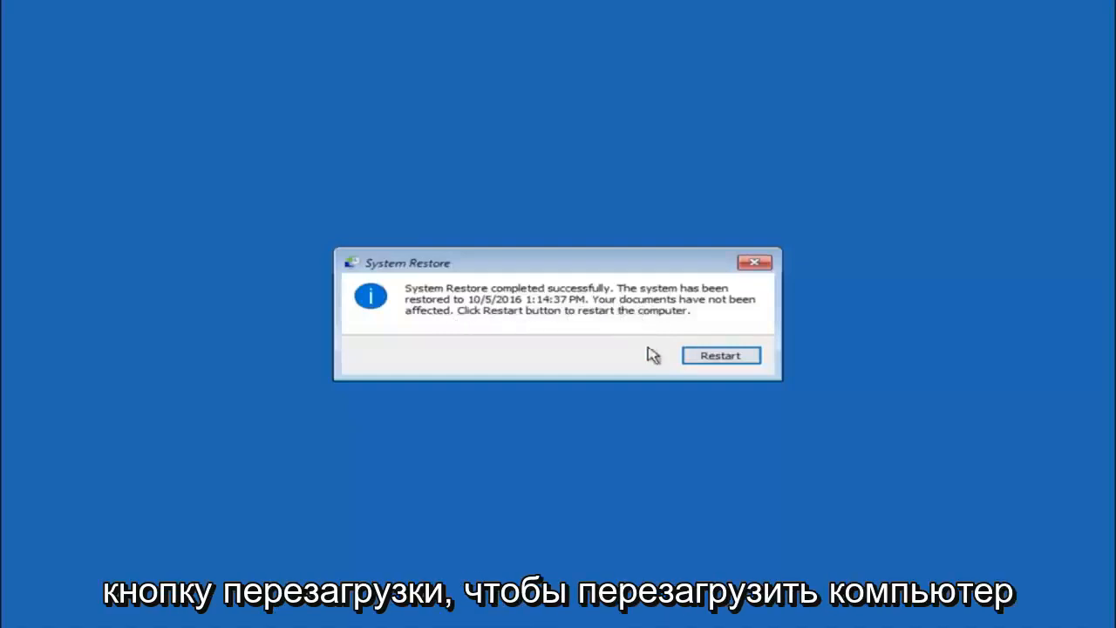
# Step: Restart, then run Startup Repair via Advanced options > Troubleshoot > Advanced options
pyautogui.click(721, 355)
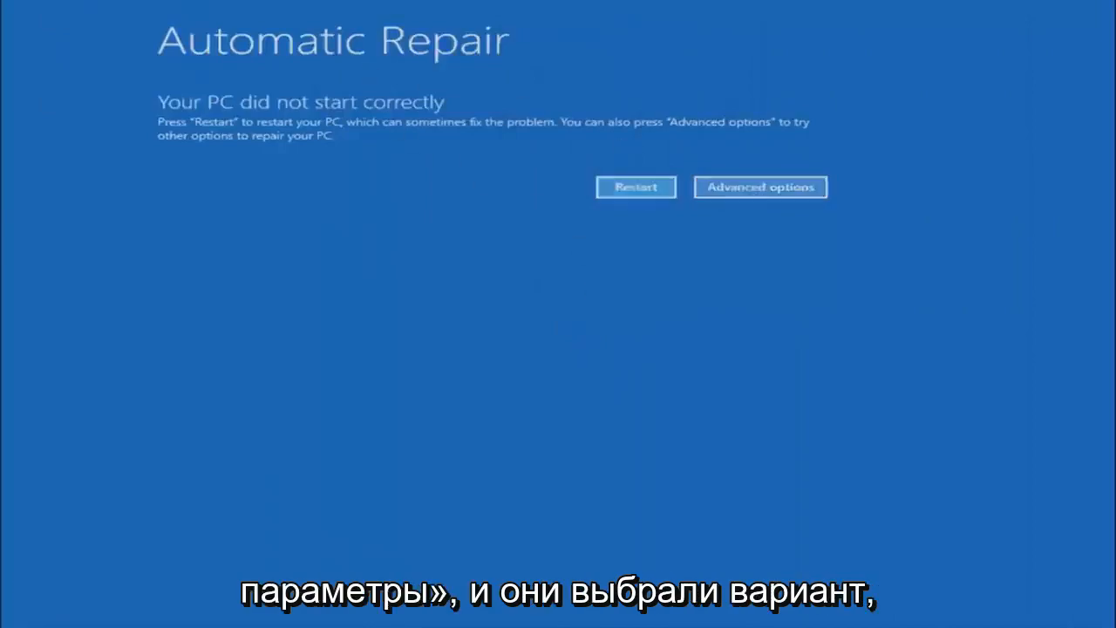
pyautogui.click(760, 187)
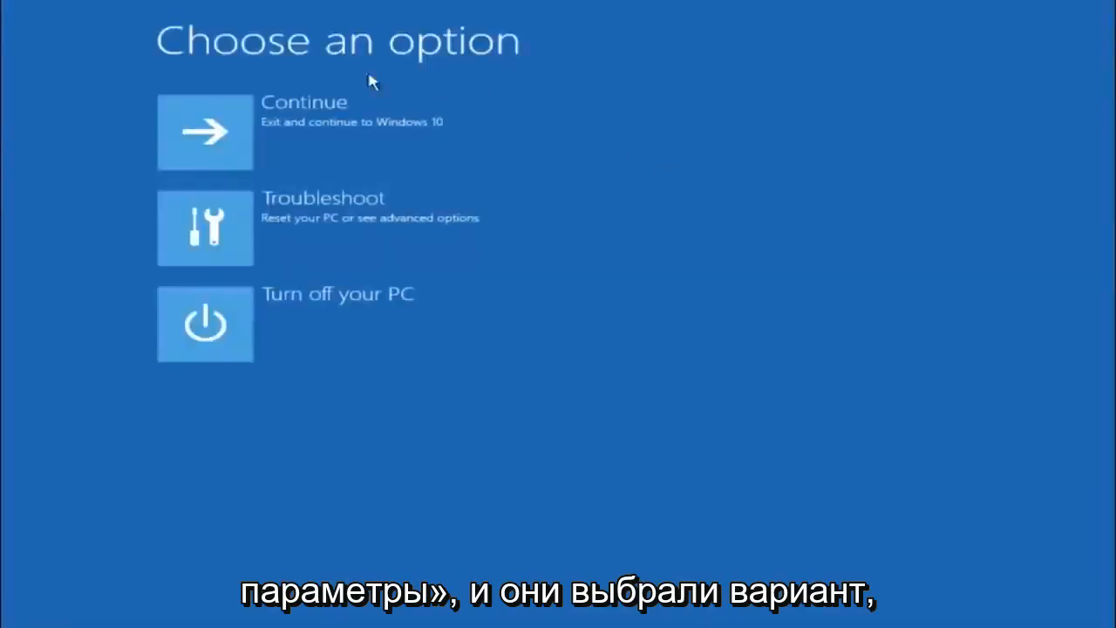
pyautogui.moveTo(317, 224)
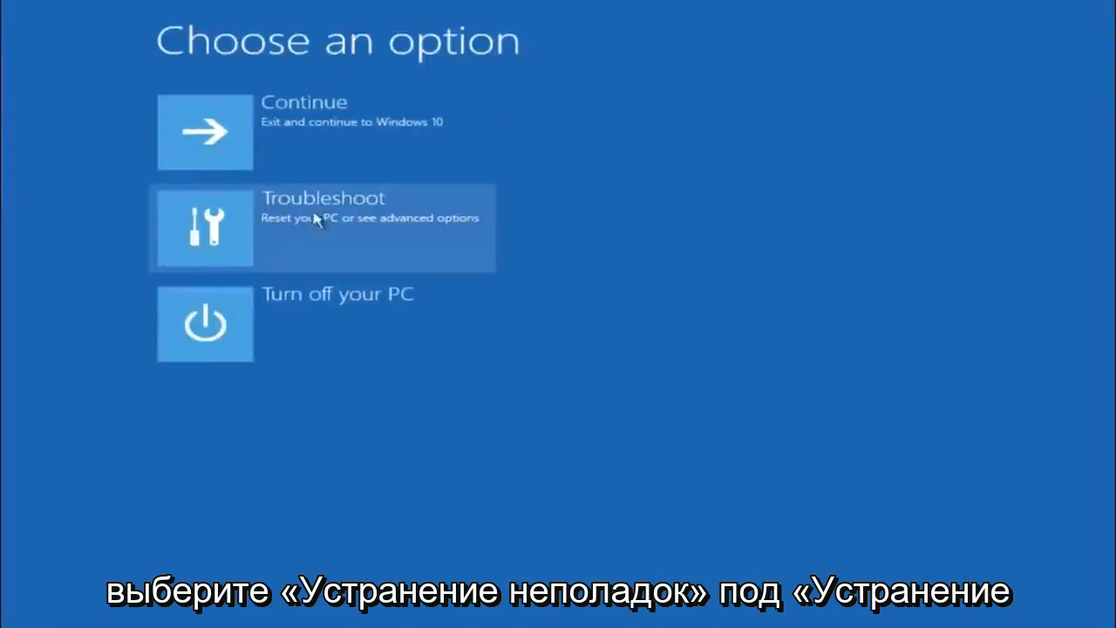
pyautogui.click(322, 227)
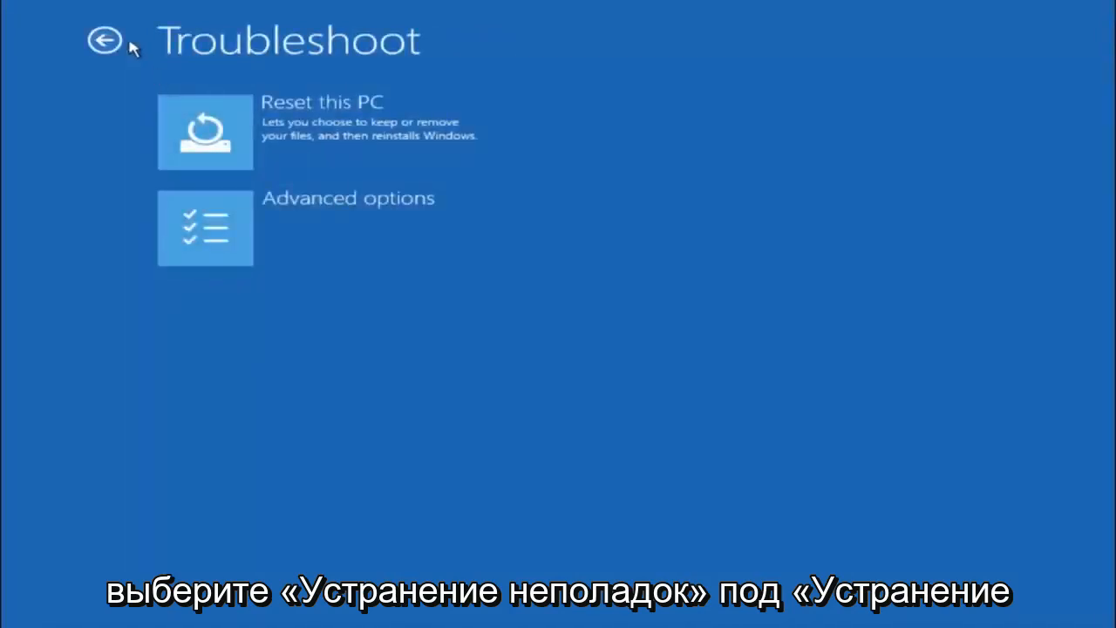
pyautogui.moveTo(273, 233)
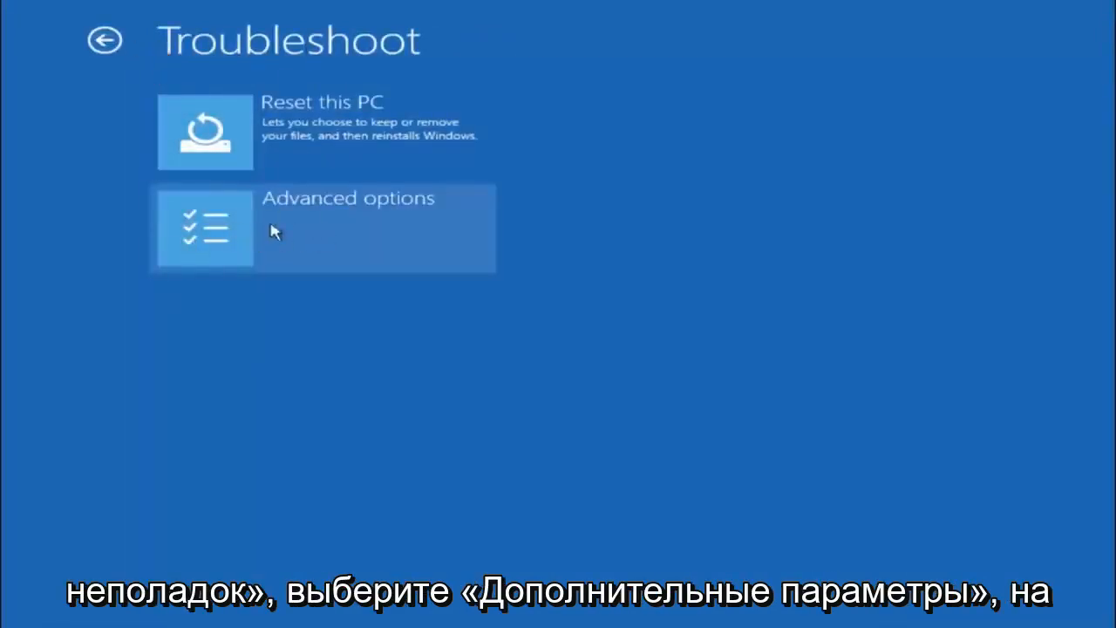
pyautogui.click(322, 228)
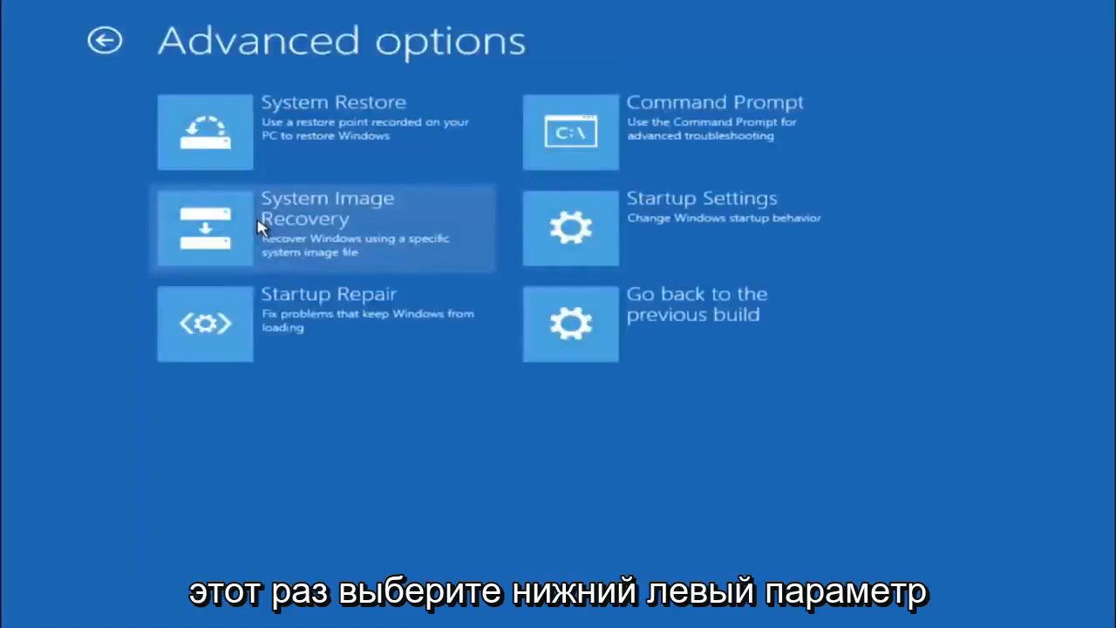
pyautogui.moveTo(209, 285)
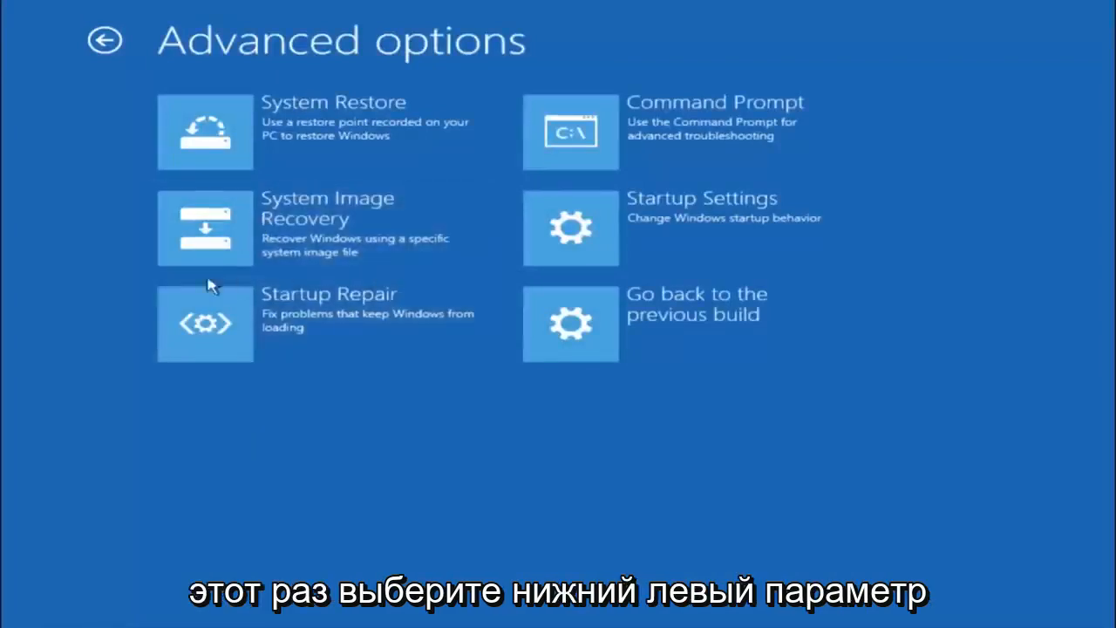
pyautogui.moveTo(340, 309)
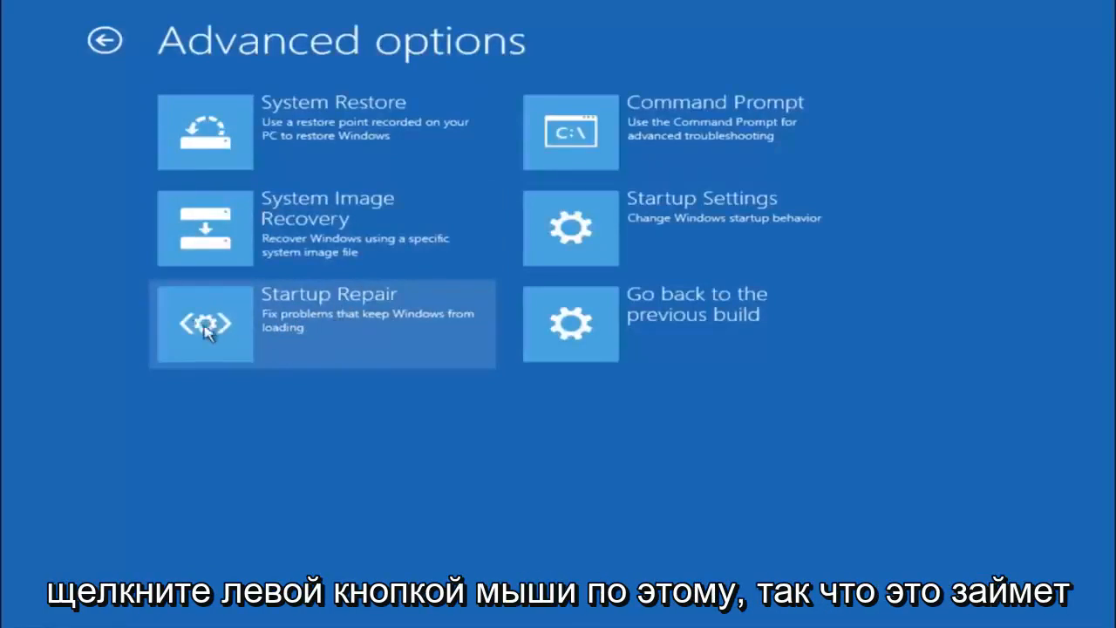
pyautogui.click(205, 326)
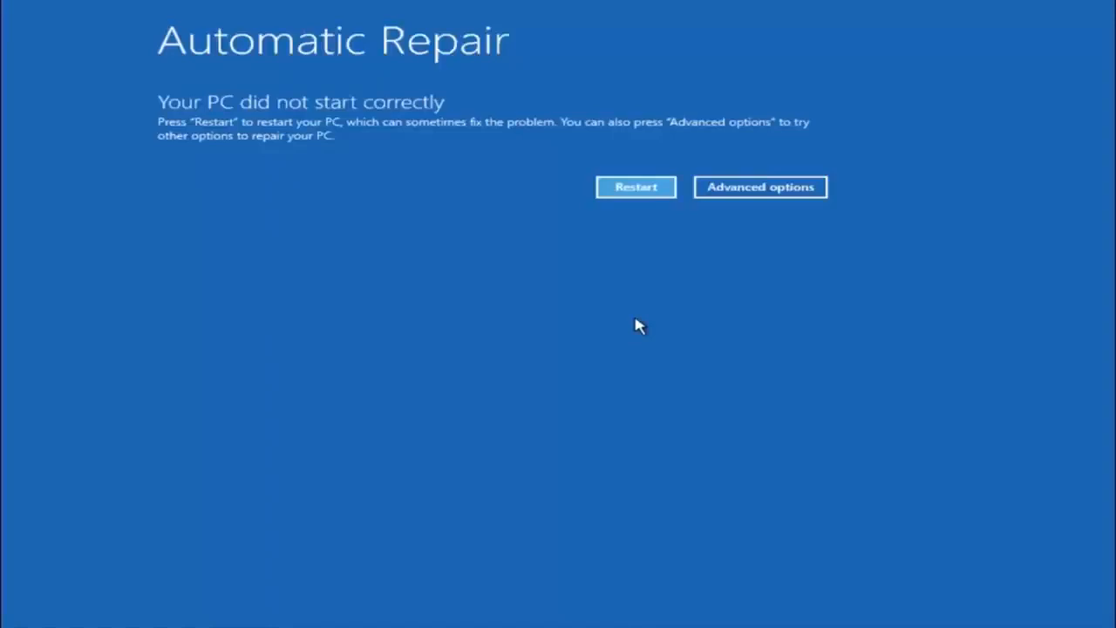
pyautogui.moveTo(606, 198)
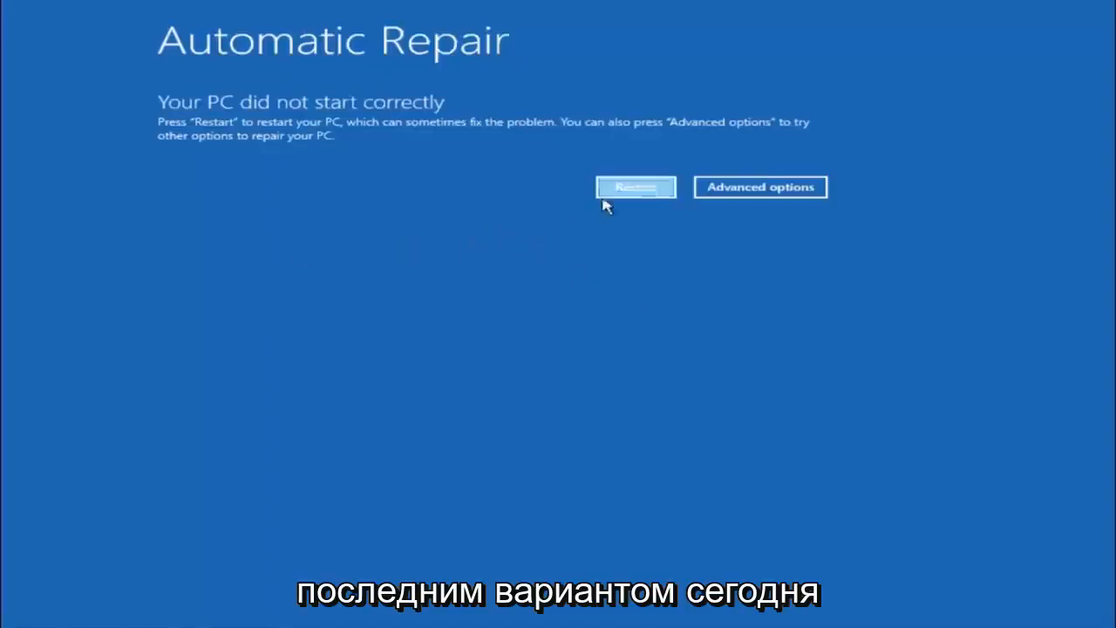
pyautogui.moveTo(364, 246)
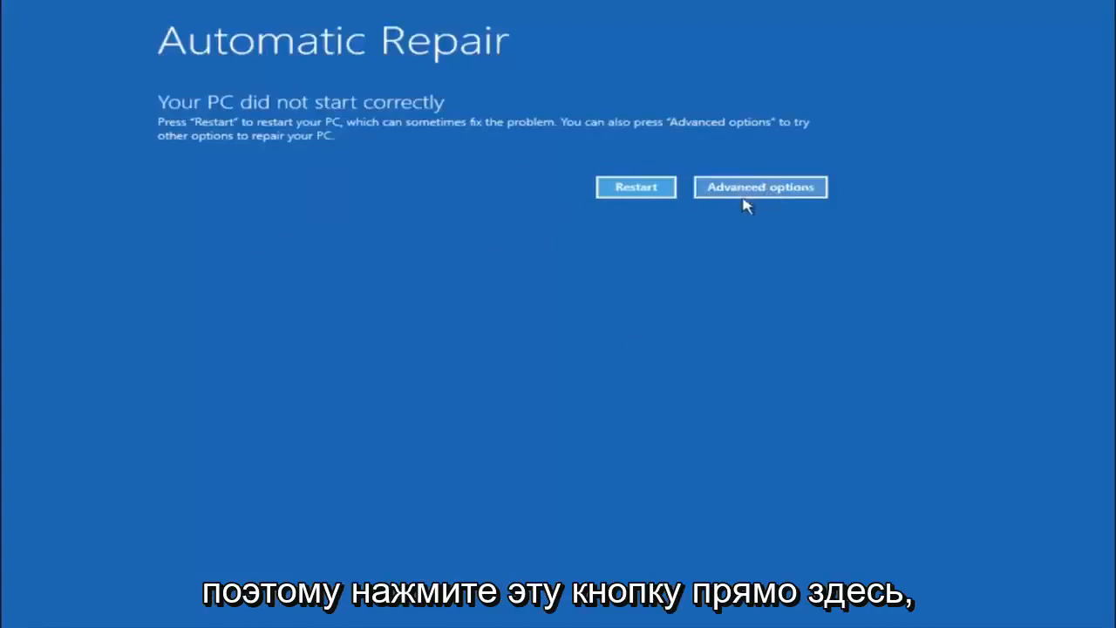
# Step: Return to the Advanced options tools menu from the Automatic Repair screen
pyautogui.click(761, 187)
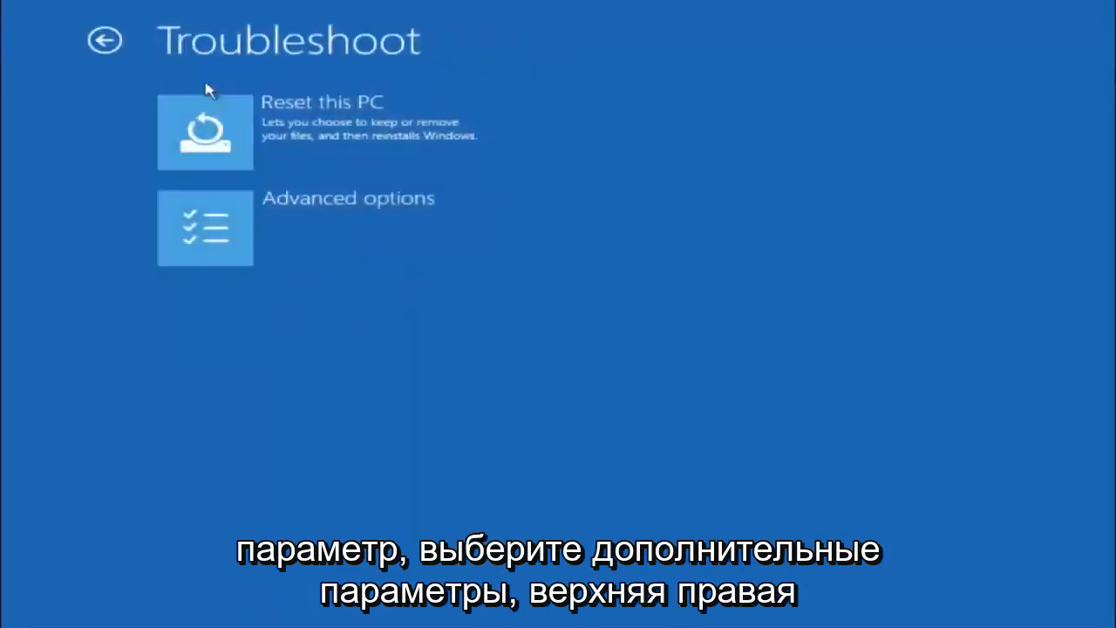
pyautogui.click(204, 228)
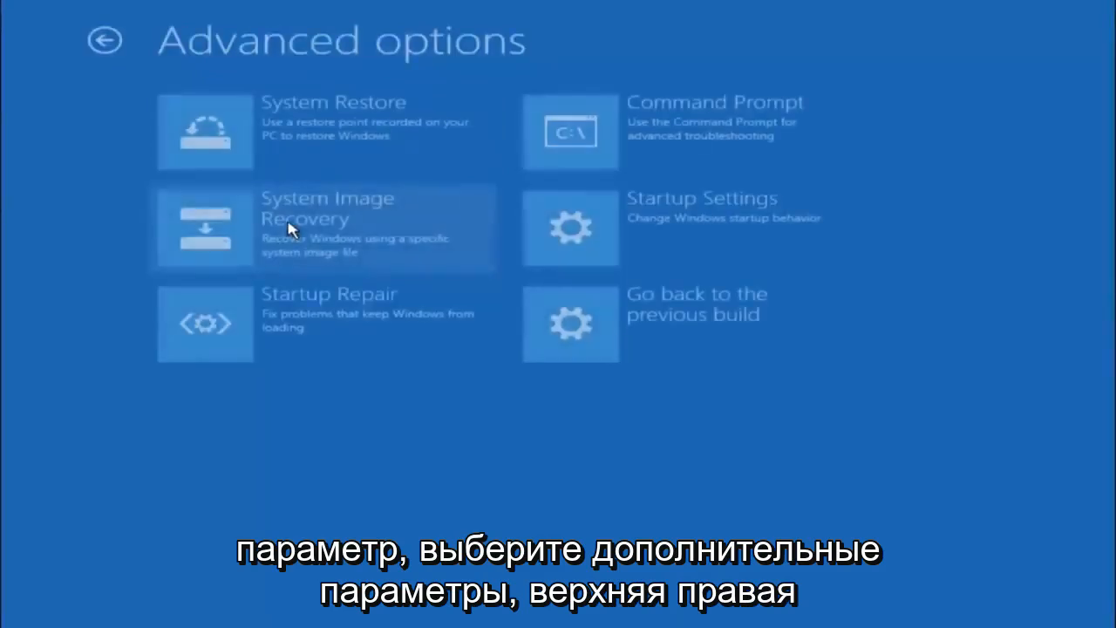
pyautogui.moveTo(542, 146)
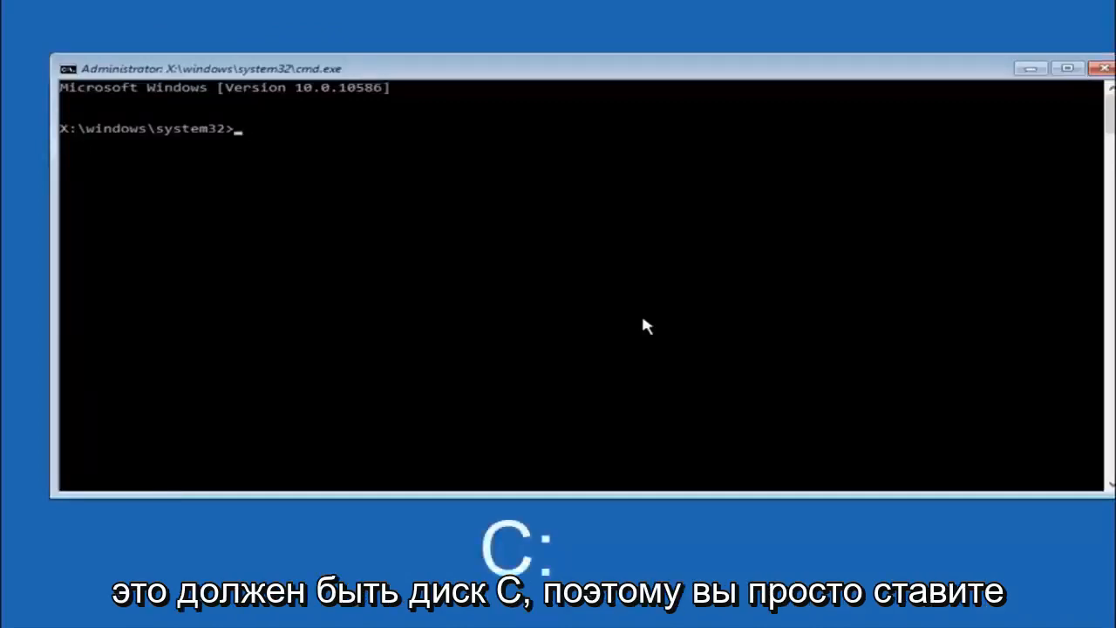
# Step: Switch to drive C: and list its folders with dir
pyautogui.write('c:')
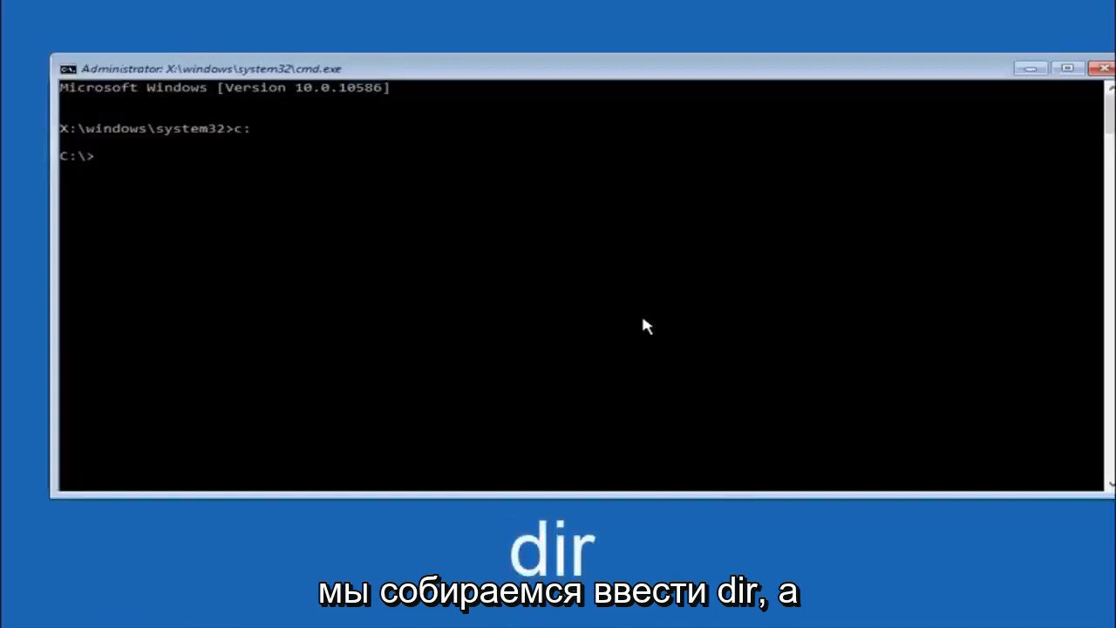
pyautogui.write('dir')
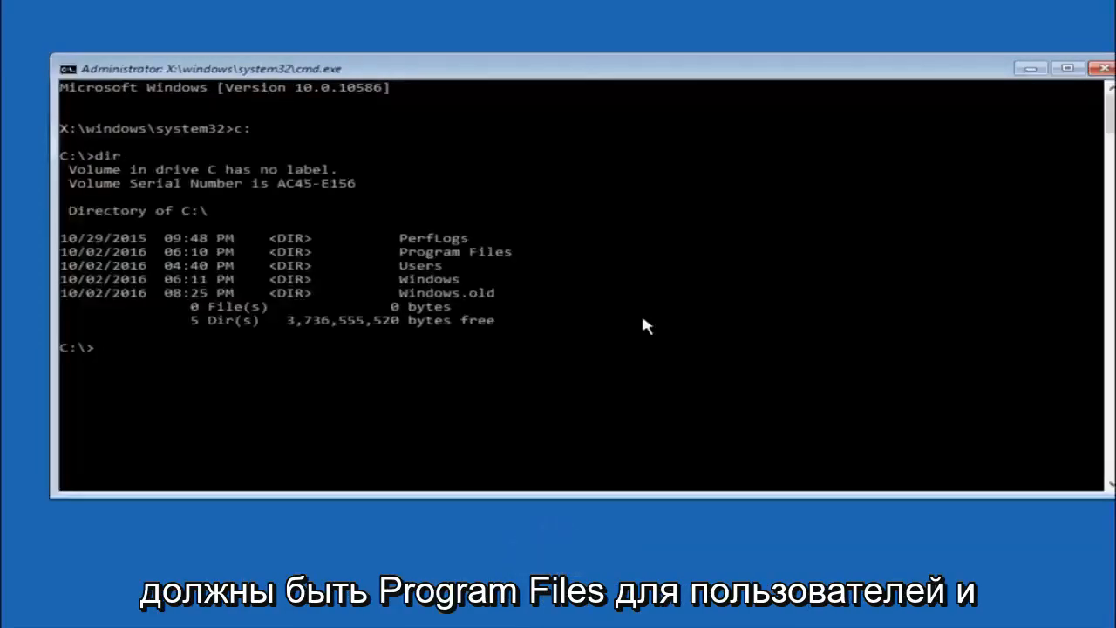
pyautogui.moveTo(426, 268)
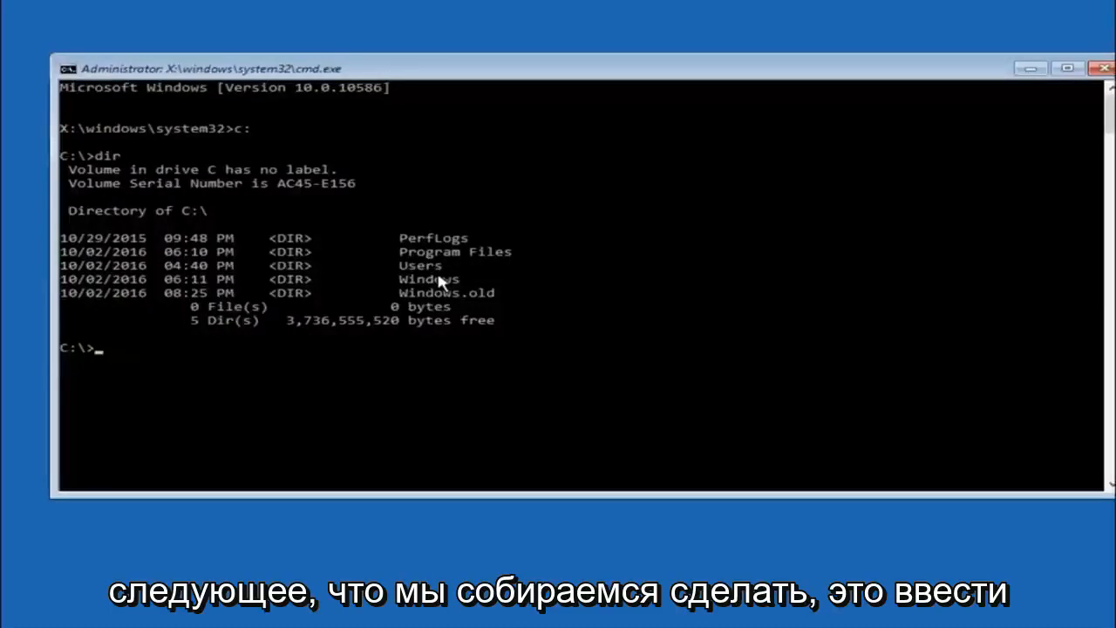
# Step: Change directory to \Windows\System32\config with cd
pyautogui.write('cd \\windows')
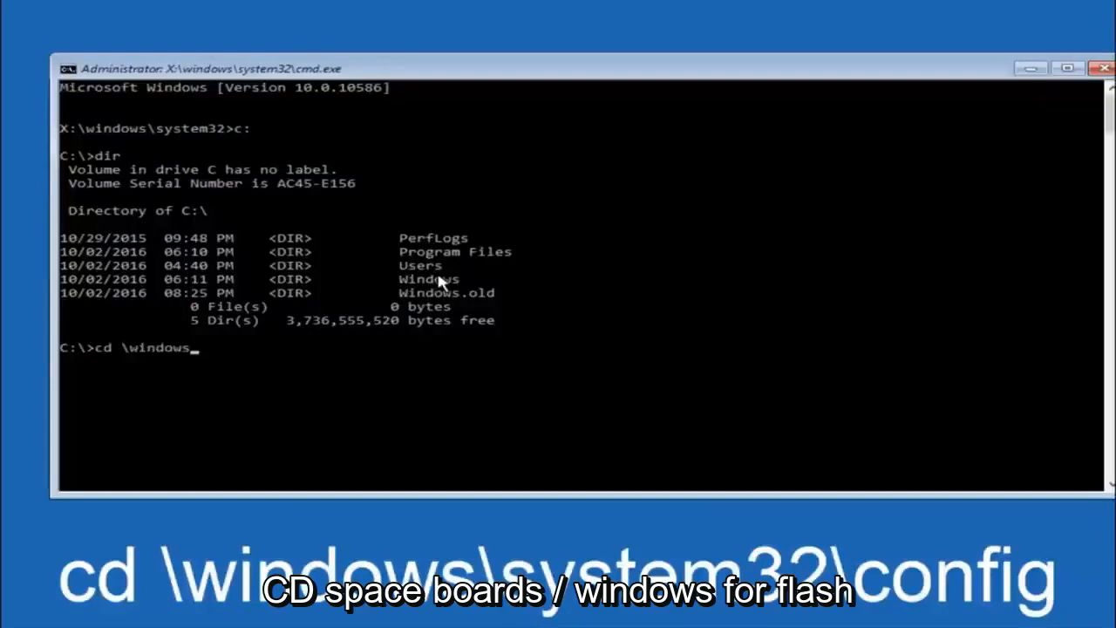
pyautogui.write('\\syst')
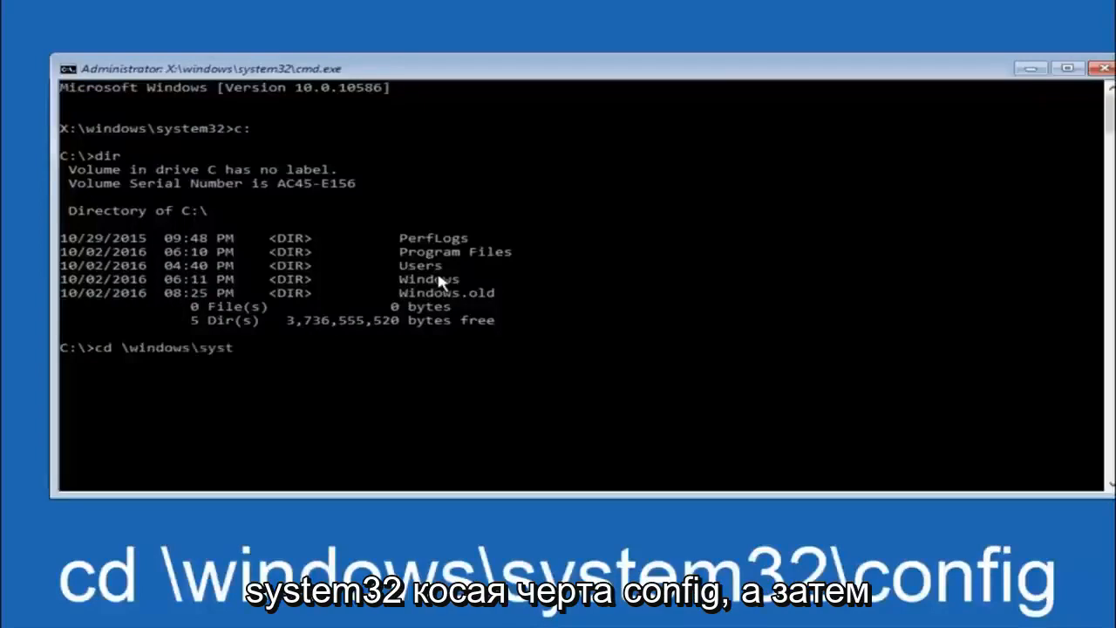
pyautogui.write('em32')
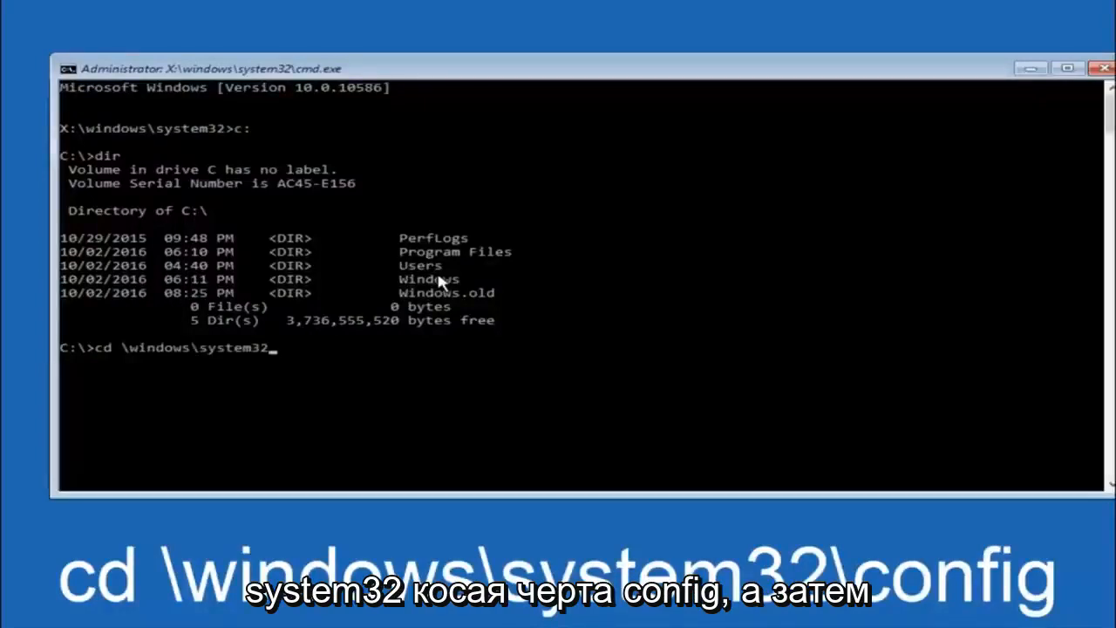
pyautogui.write('\\config')
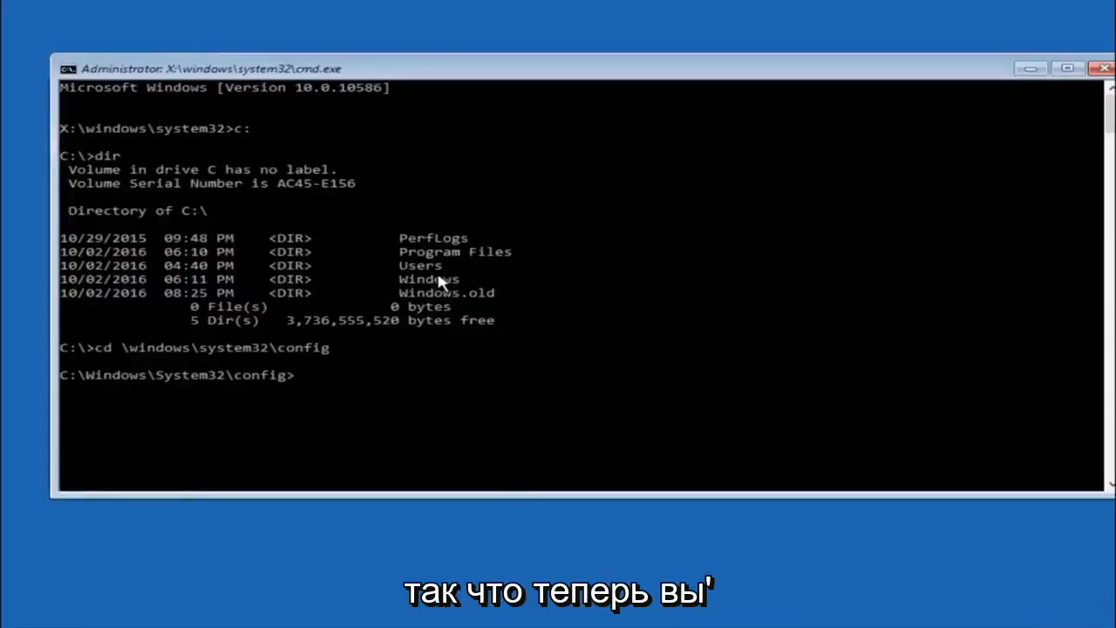
# Step: Enter the command 'md backup' at the config folder prompt
pyautogui.write('md')
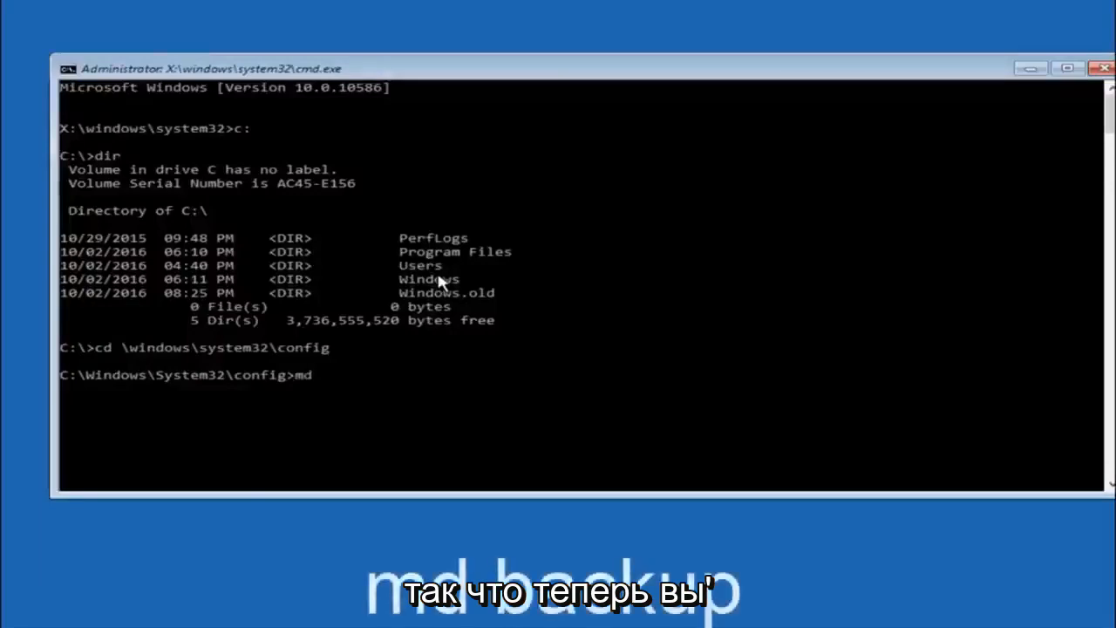
pyautogui.write('backup')
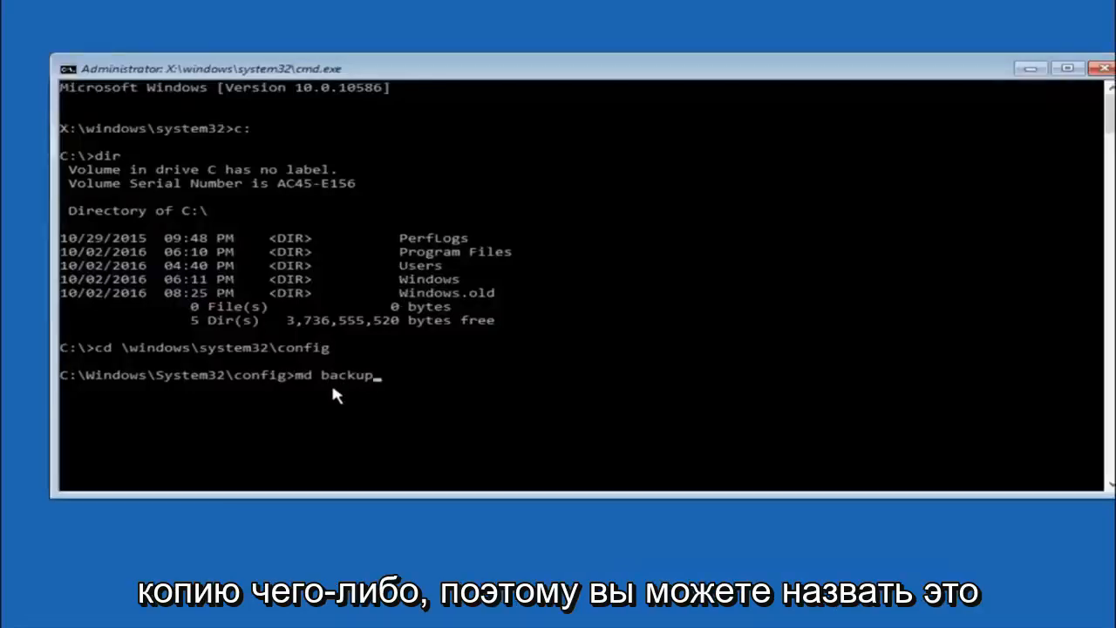
pyautogui.moveTo(341, 386)
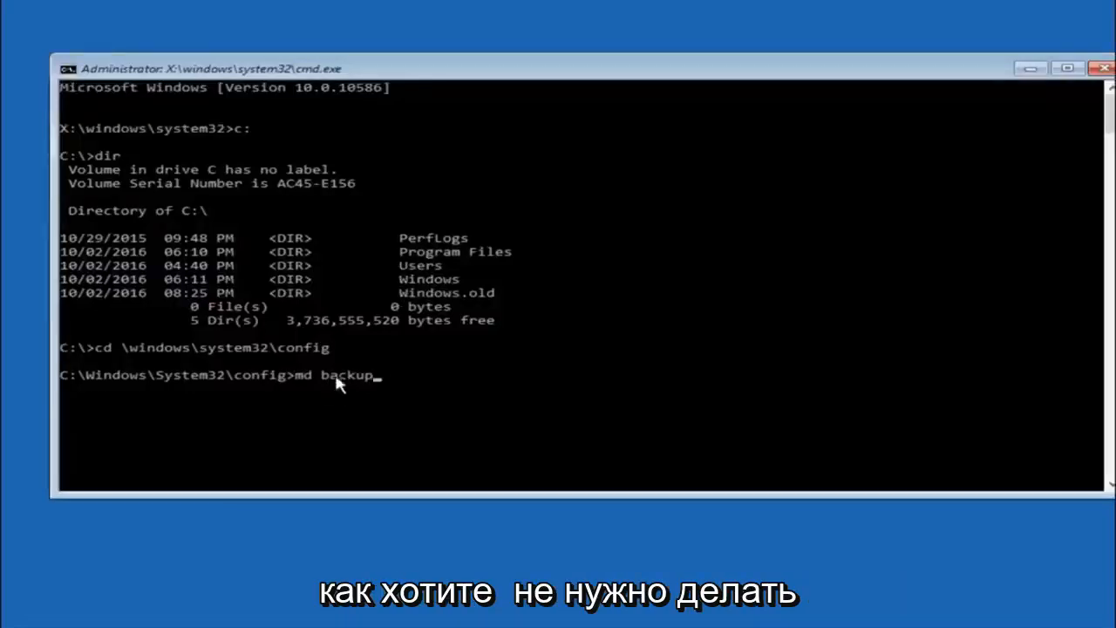
pyautogui.moveTo(392, 389)
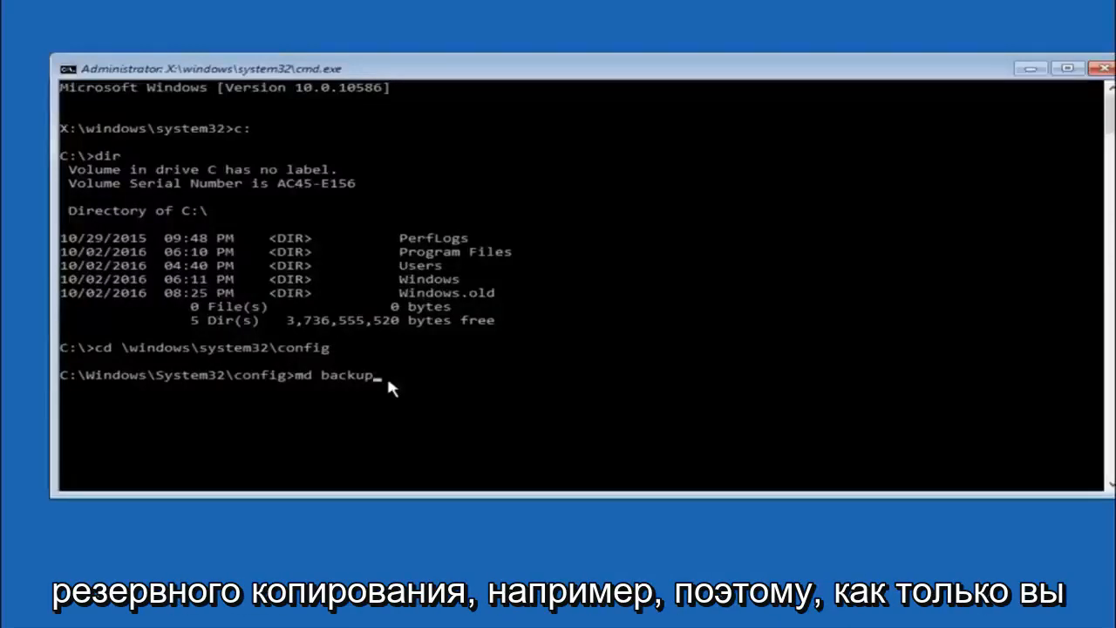
pyautogui.moveTo(407, 375)
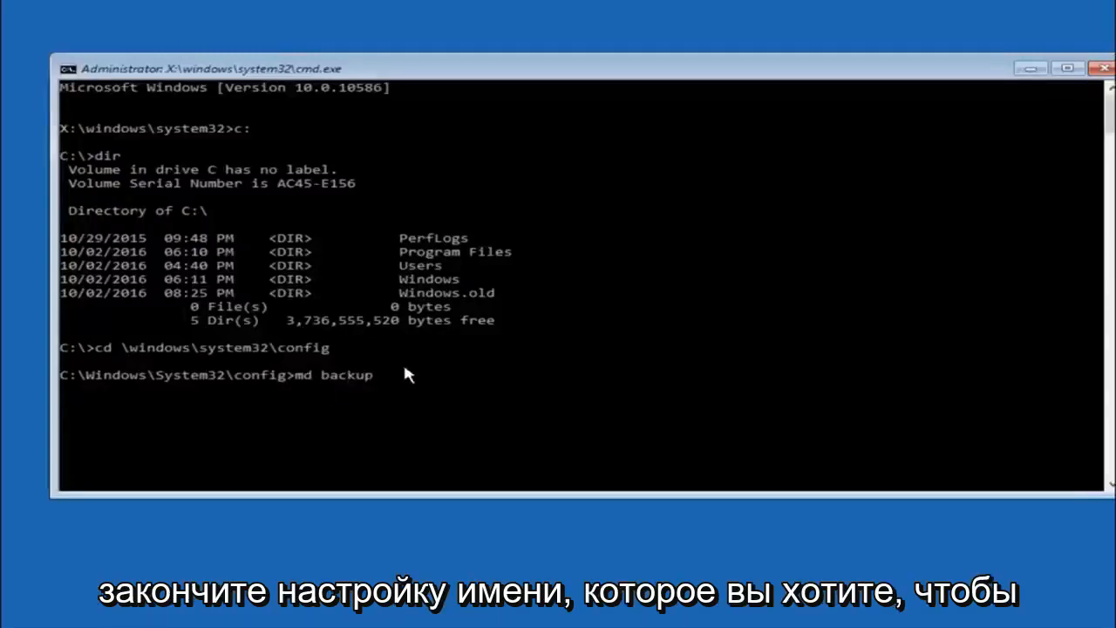
pyautogui.moveTo(410, 423)
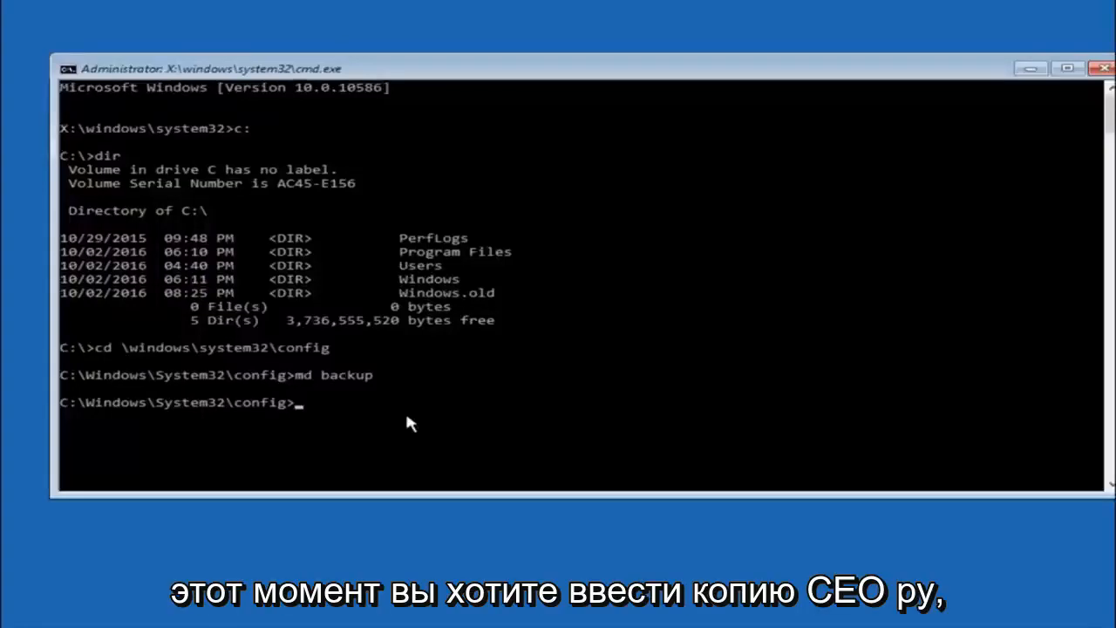
# Step: Copy all config files, including SAM and SYSTEM, into backup1 with 'copy *.*'
pyautogui.write('copy')
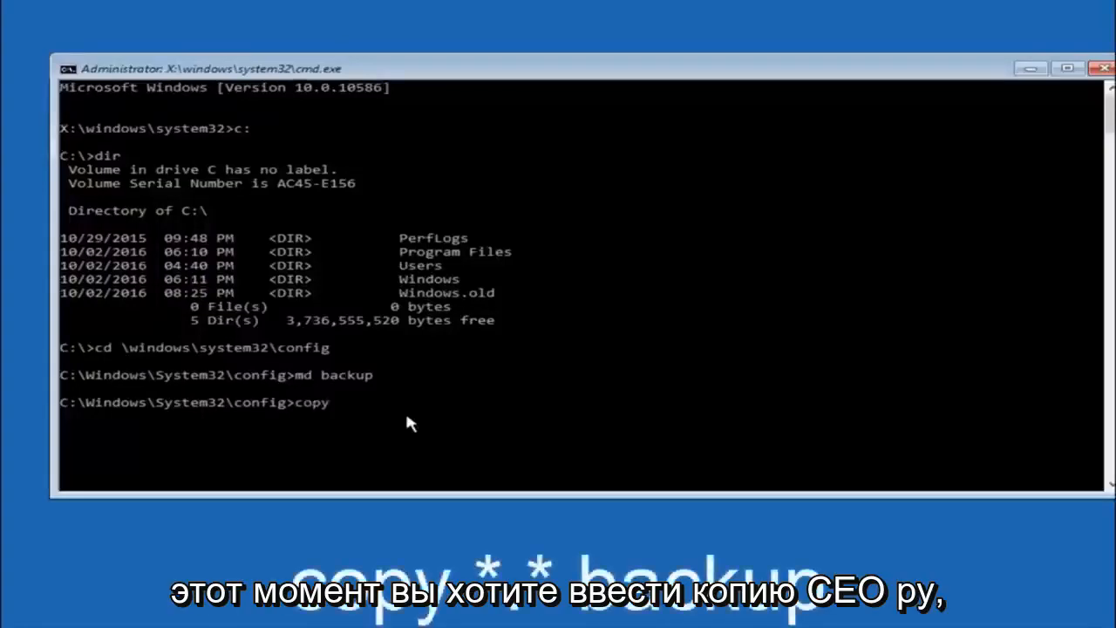
pyautogui.moveTo(199, 490)
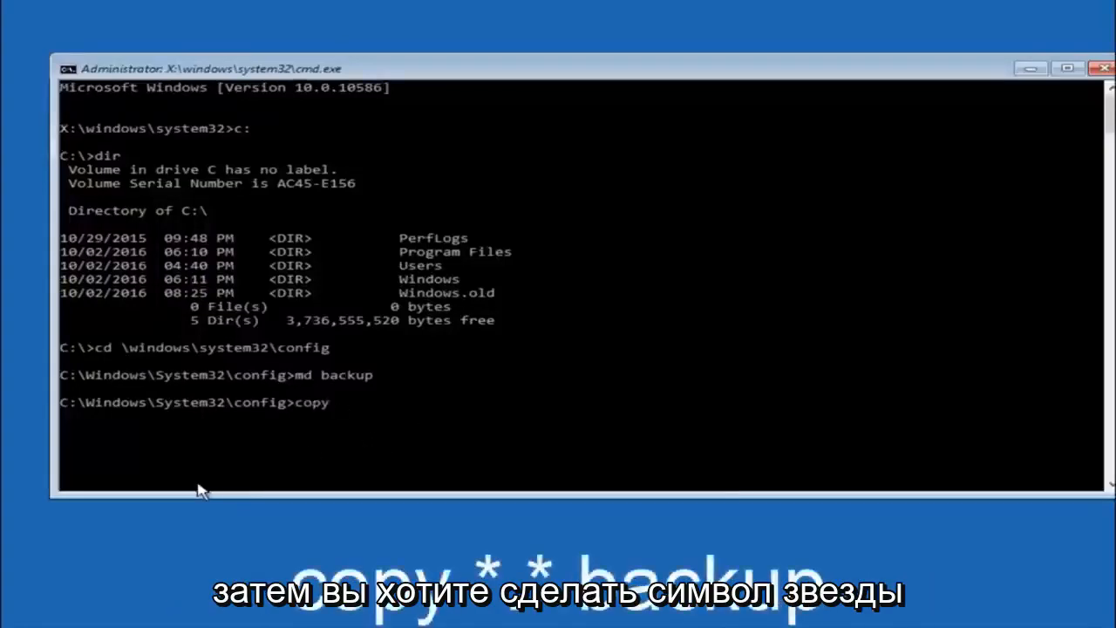
pyautogui.write('*')
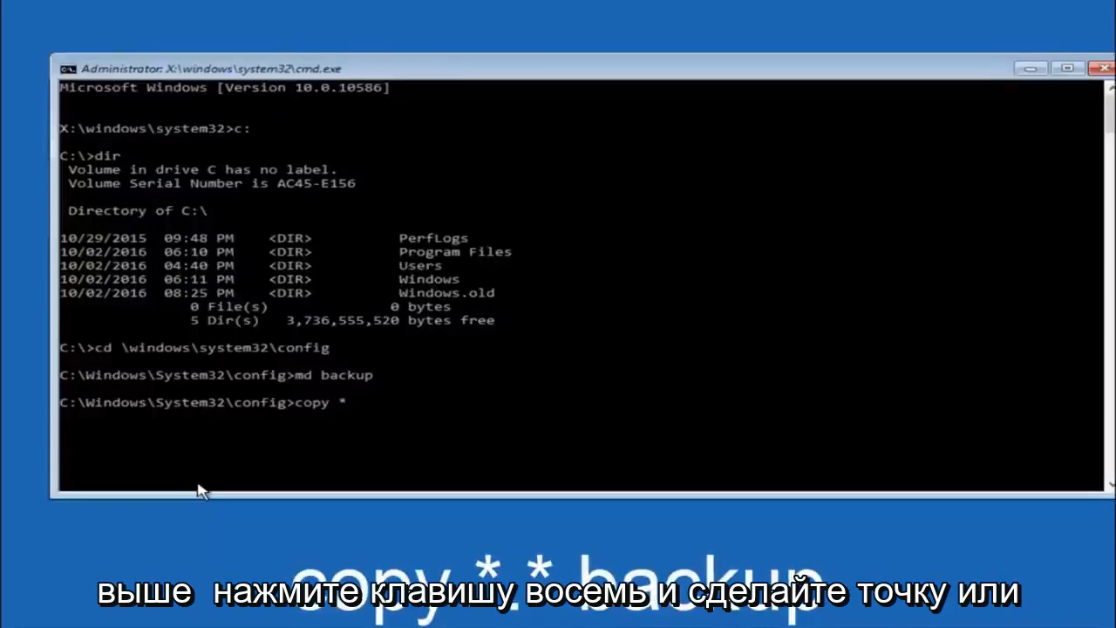
pyautogui.write('.')
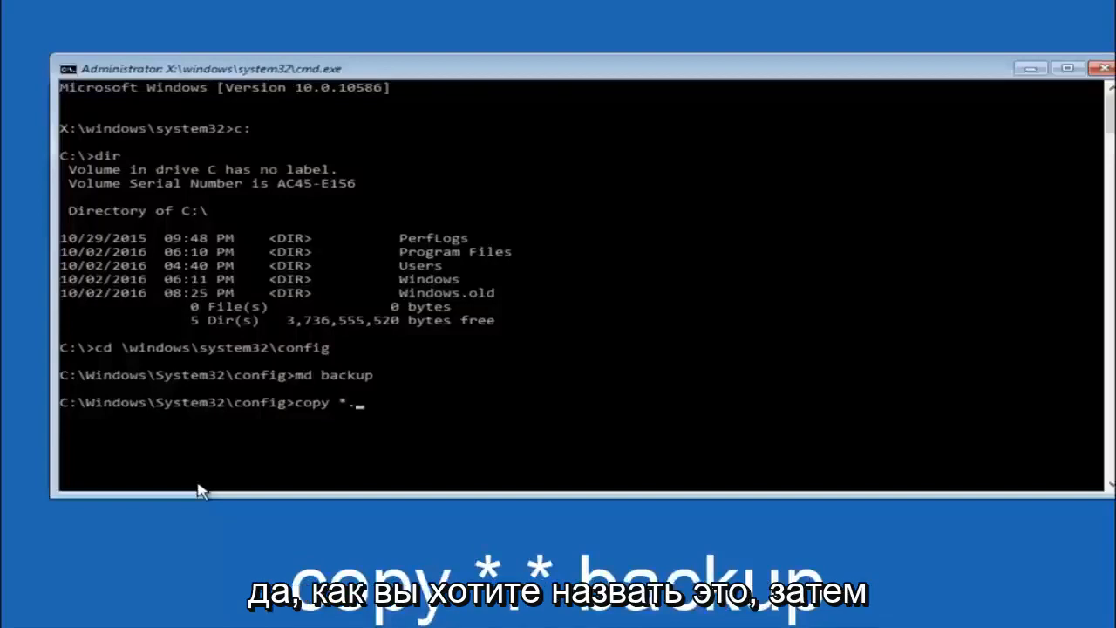
pyautogui.write('*')
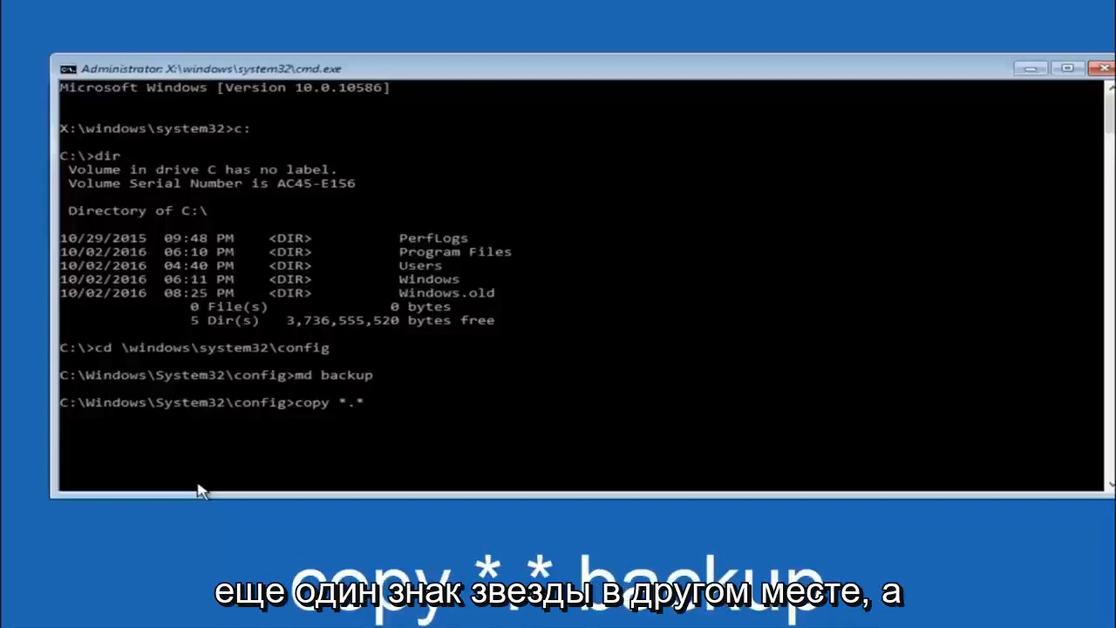
pyautogui.write('" "')
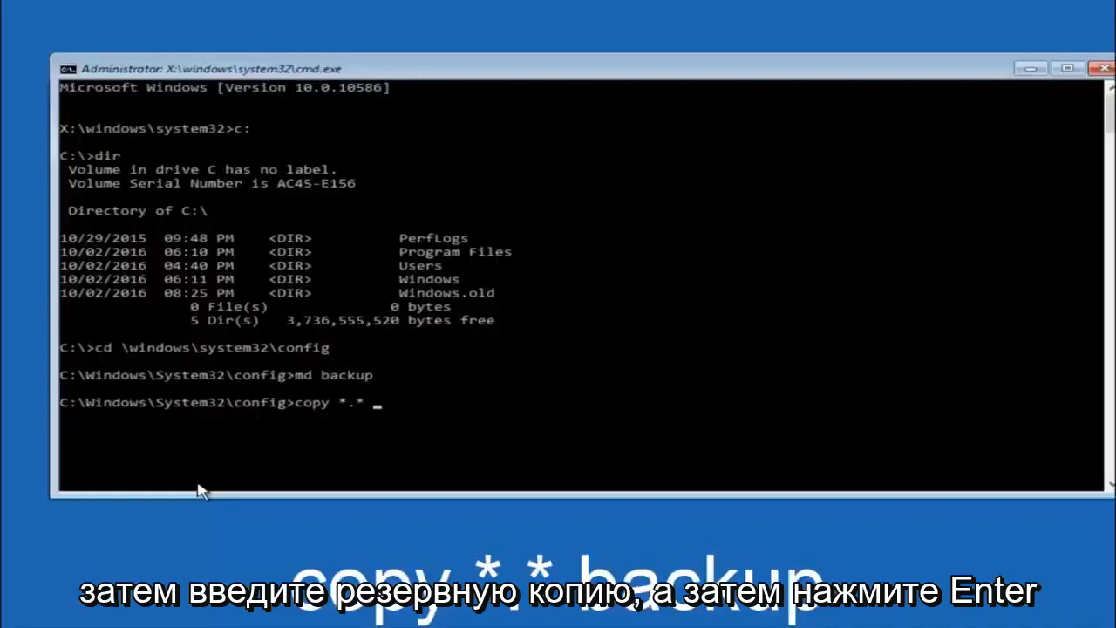
pyautogui.write('backup1')
pyautogui.write('CD r')
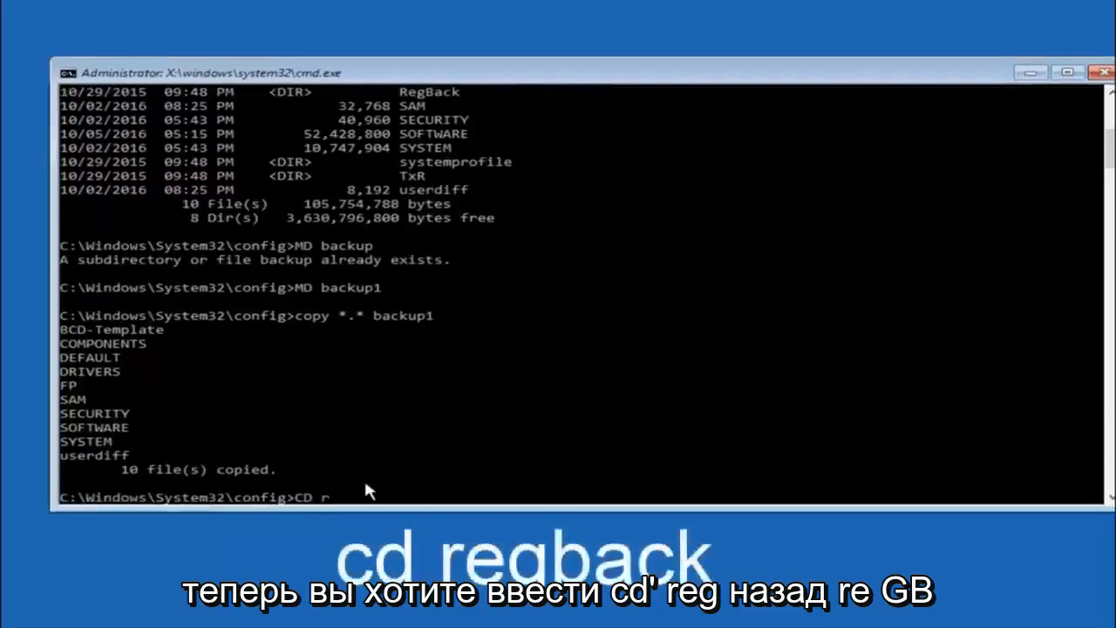
# Step: Change into the RegBack folder and list its DEFAULT, SAM, SECURITY, SOFTWARE and SYSTEM files
pyautogui.write('eg')
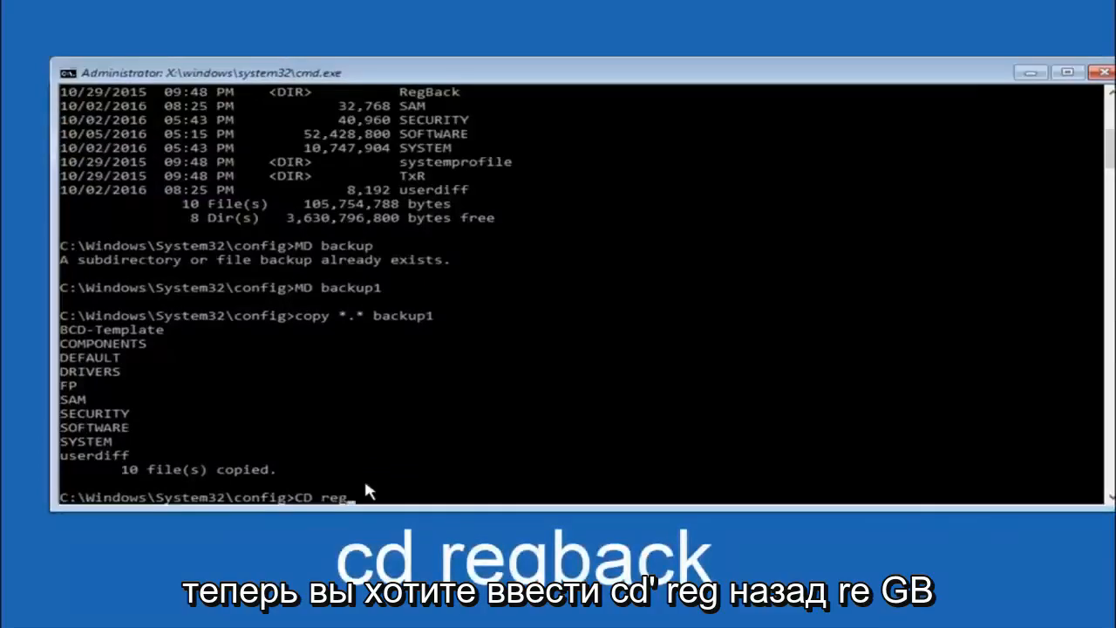
pyautogui.write('back')
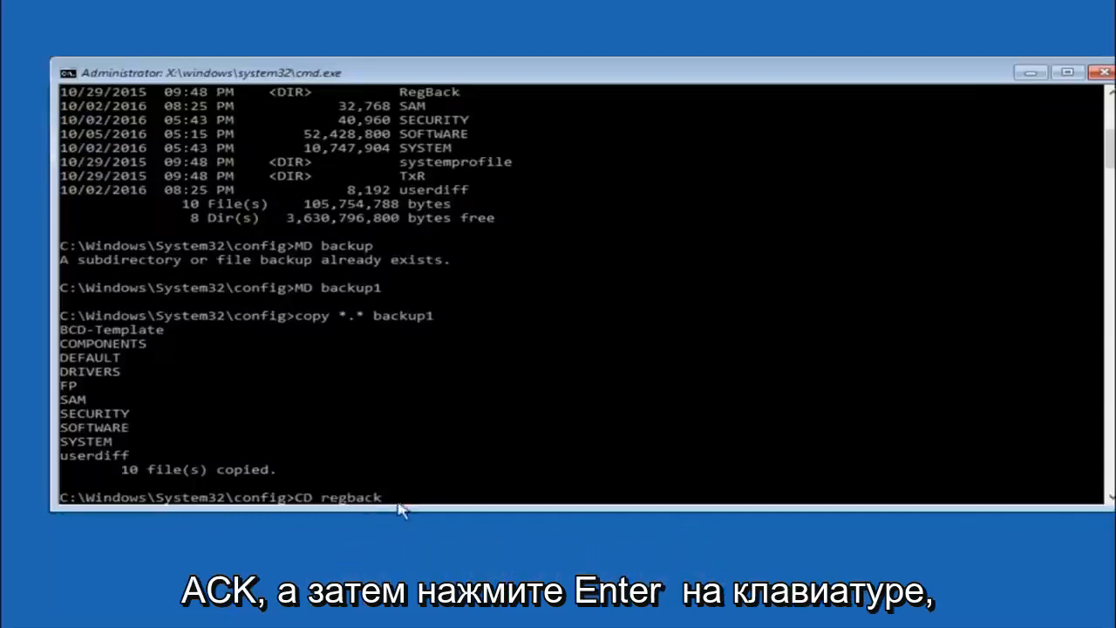
pyautogui.moveTo(362, 516)
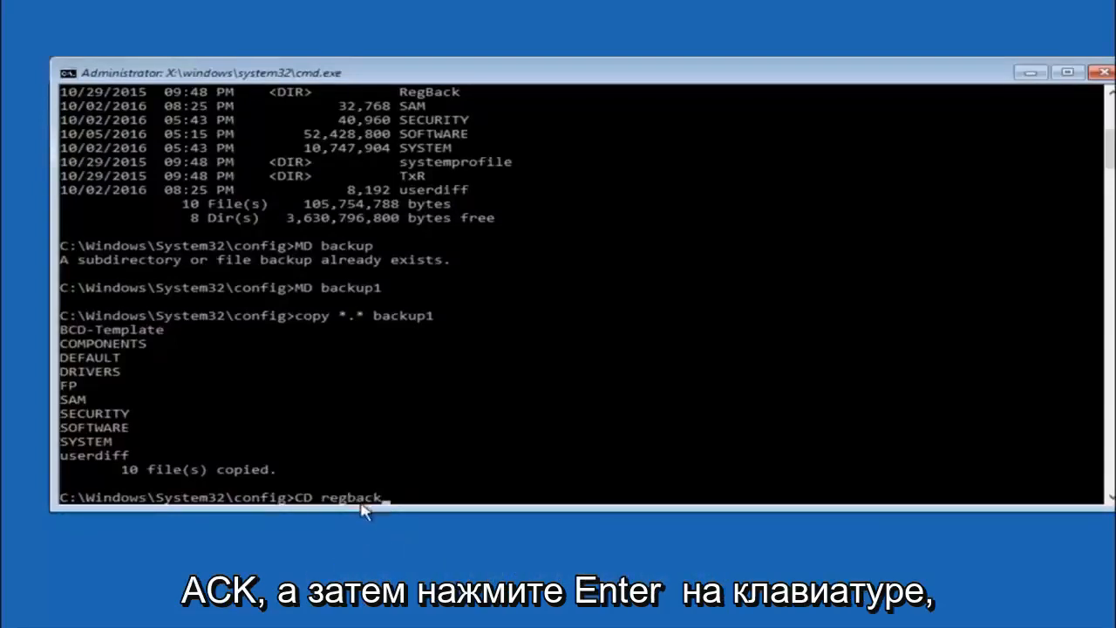
pyautogui.press('Enter')
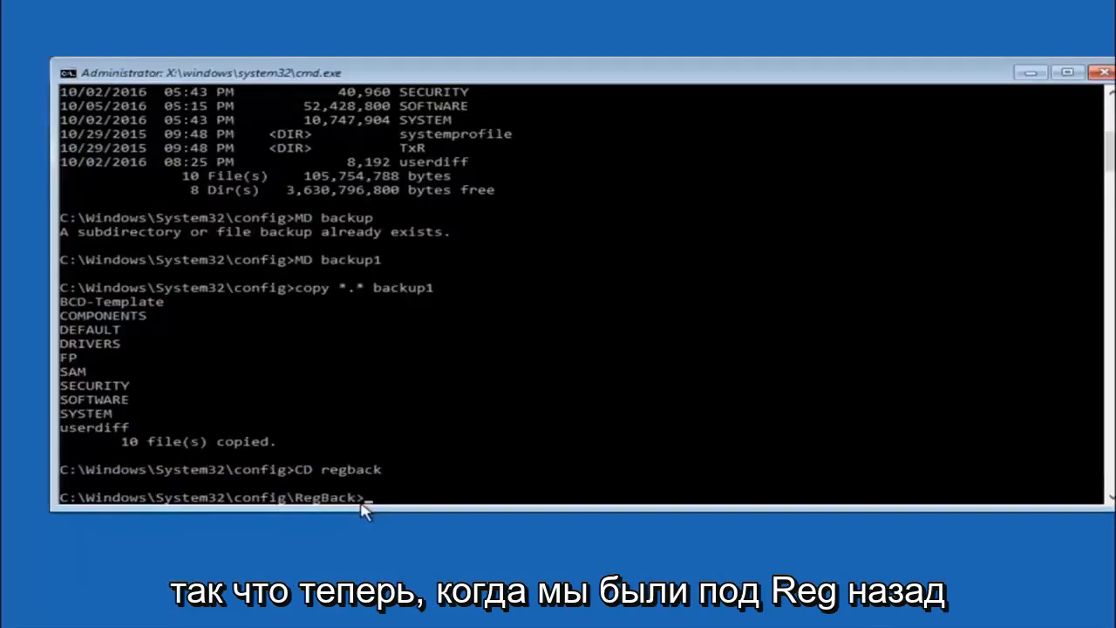
pyautogui.write('dir')
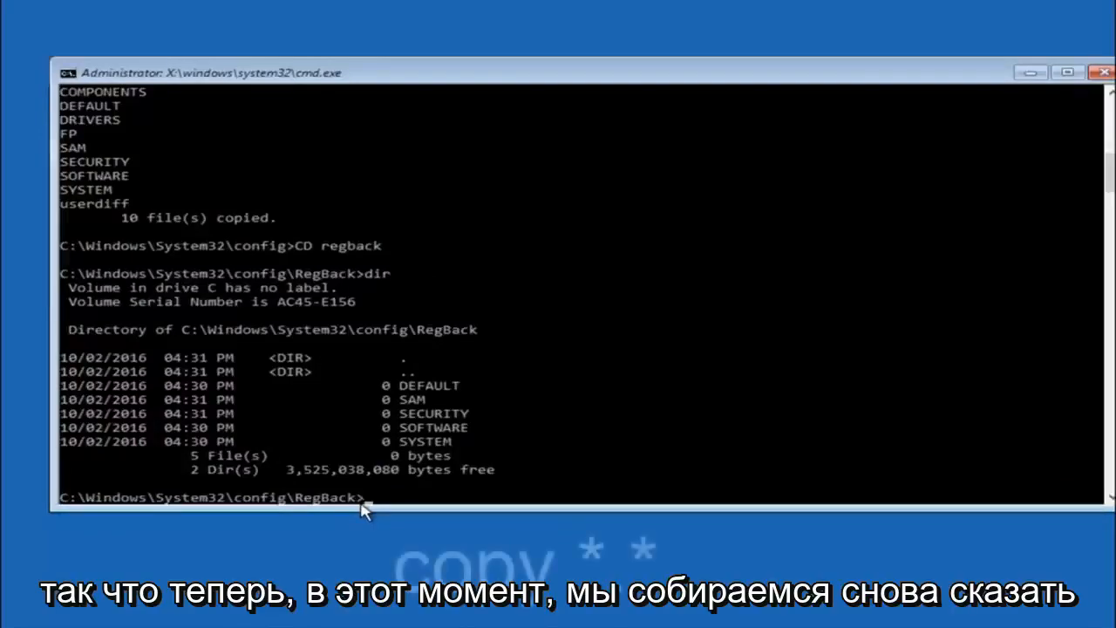
# Step: Copy all RegBack files into the parent config folder with 'copy *.* ..', answering All to overwrite
pyautogui.write('copy')
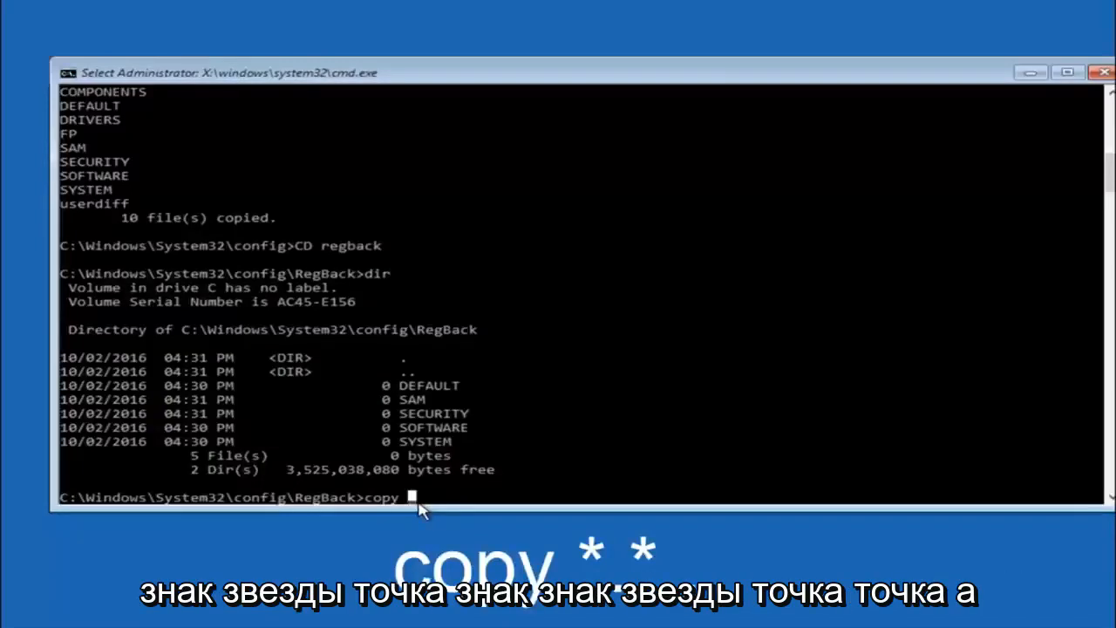
pyautogui.write('*')
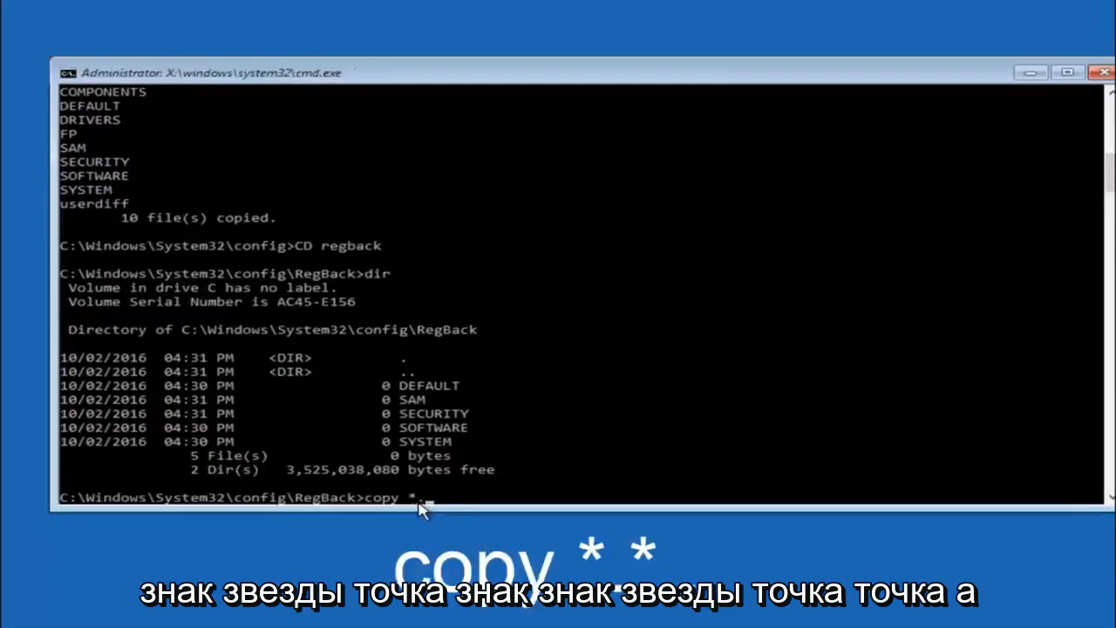
pyautogui.write('.*')
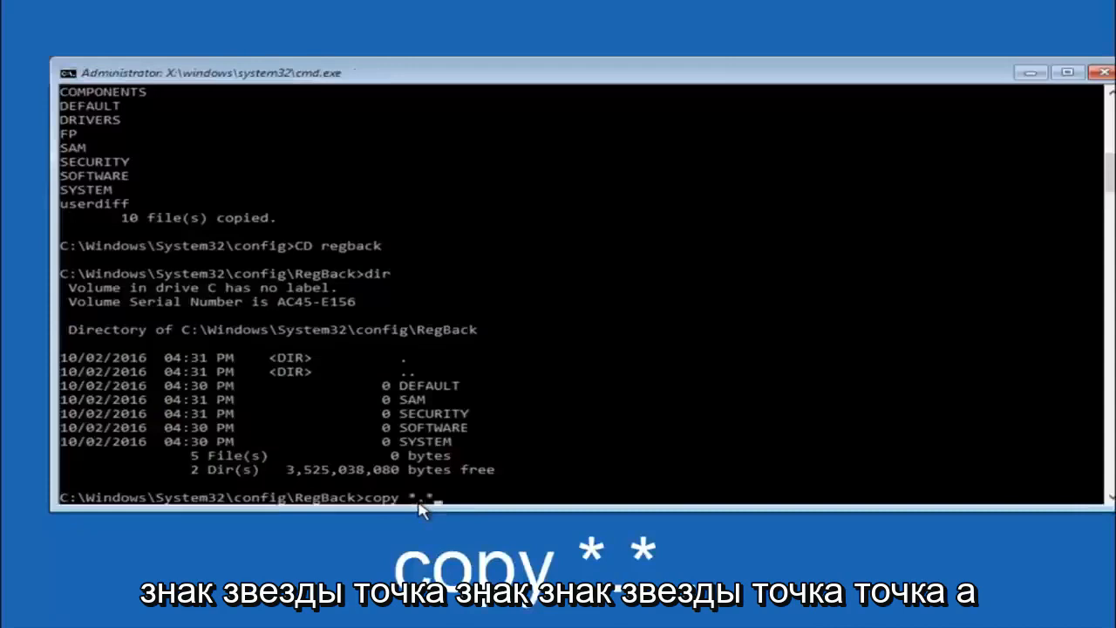
pyautogui.press('Backspace')
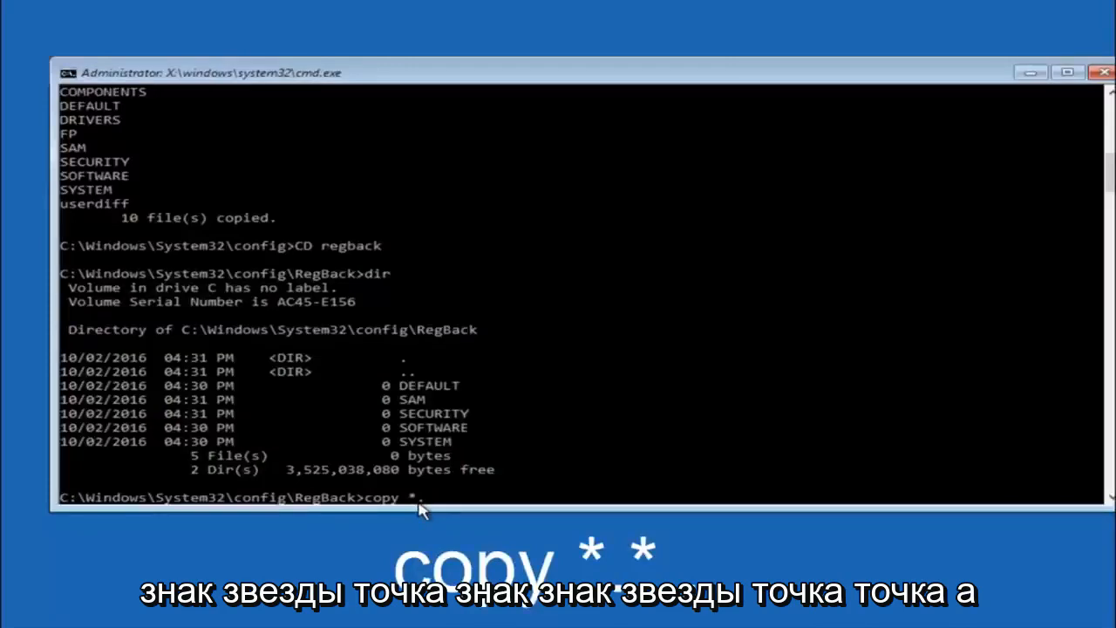
pyautogui.write('*')
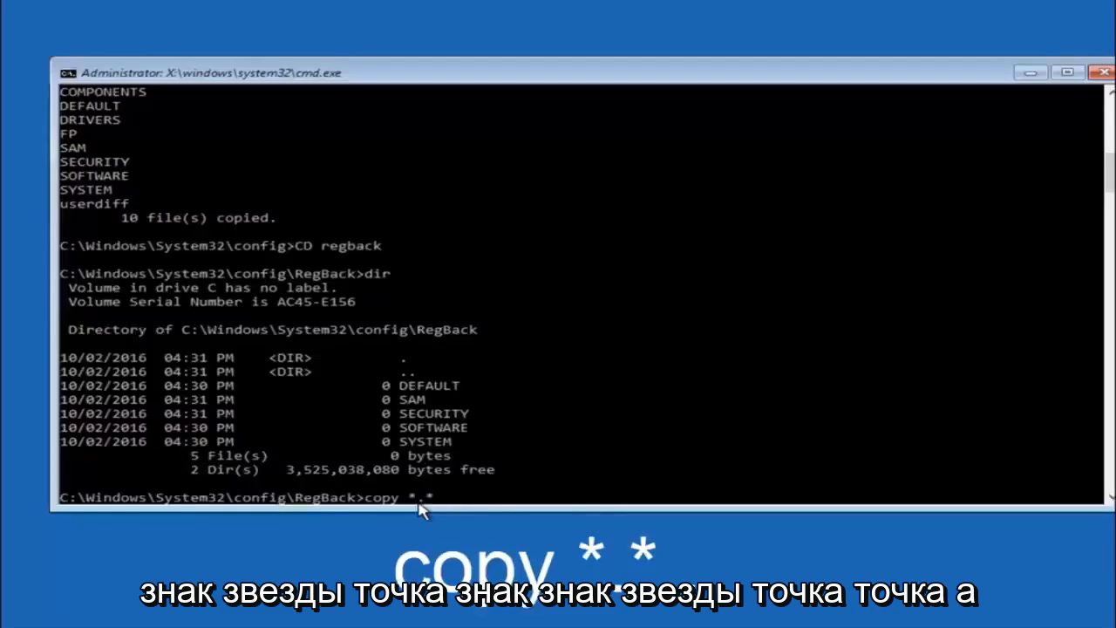
pyautogui.write('..')
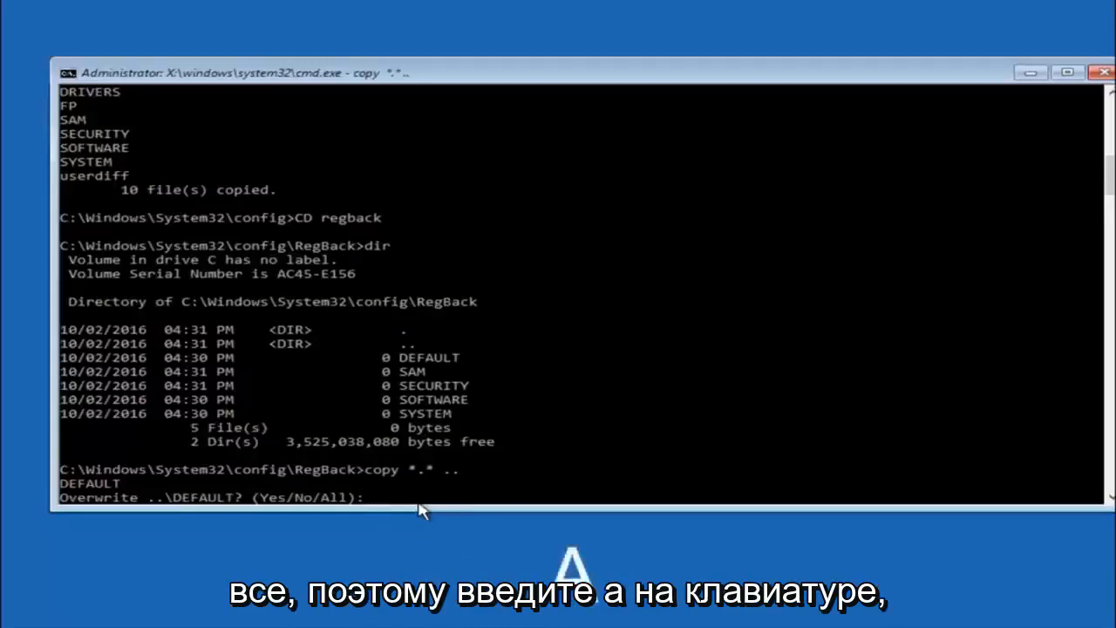
pyautogui.write('A')
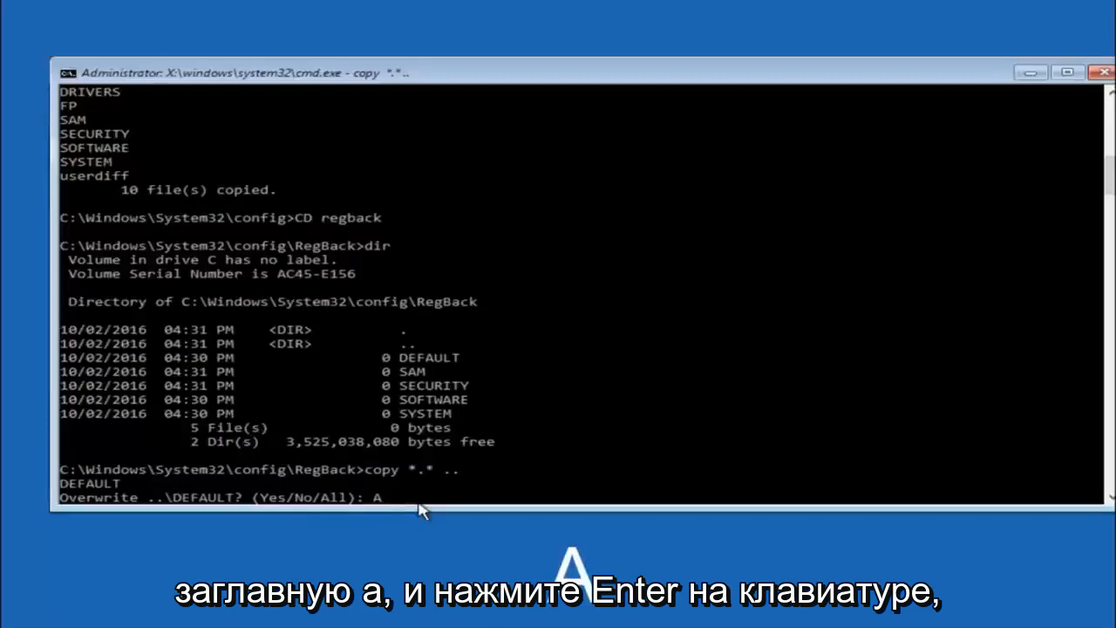
pyautogui.press('Enter')
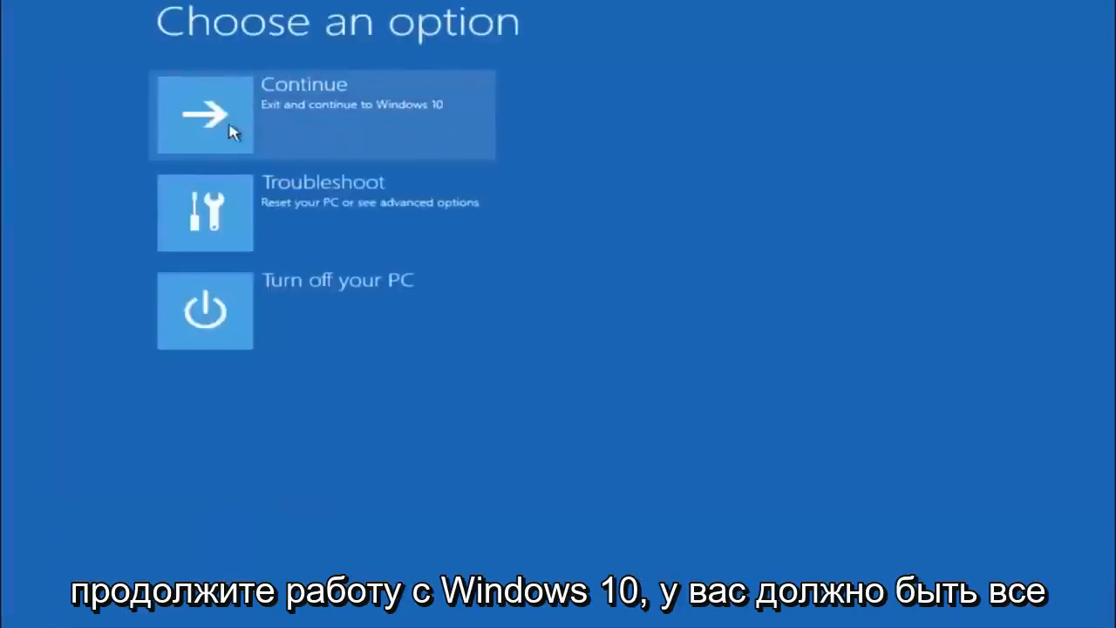
pyautogui.moveTo(270, 141)
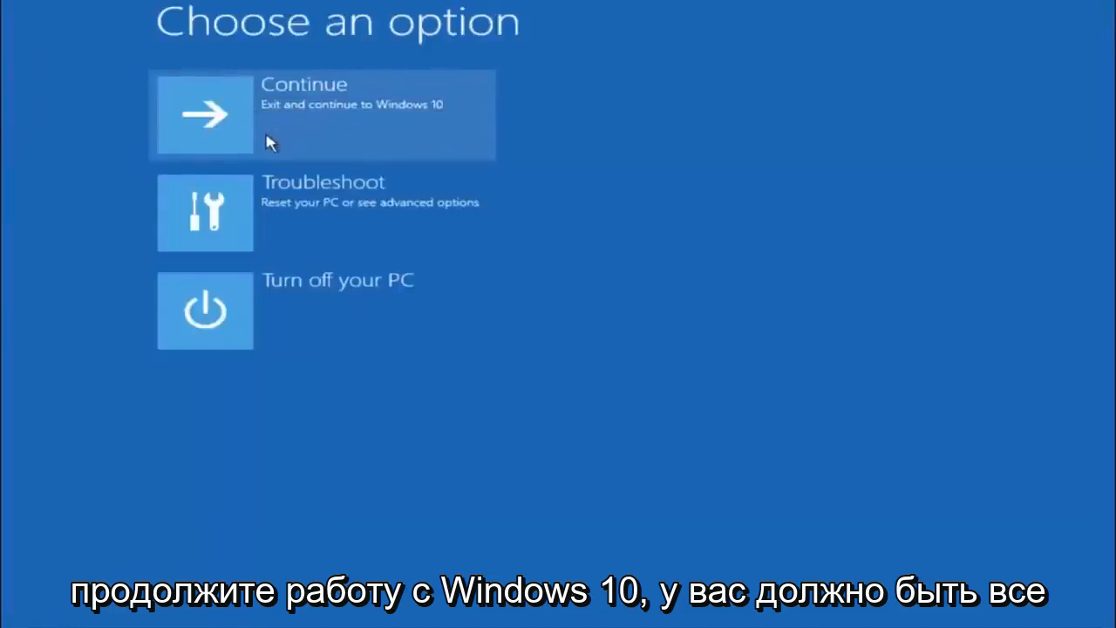